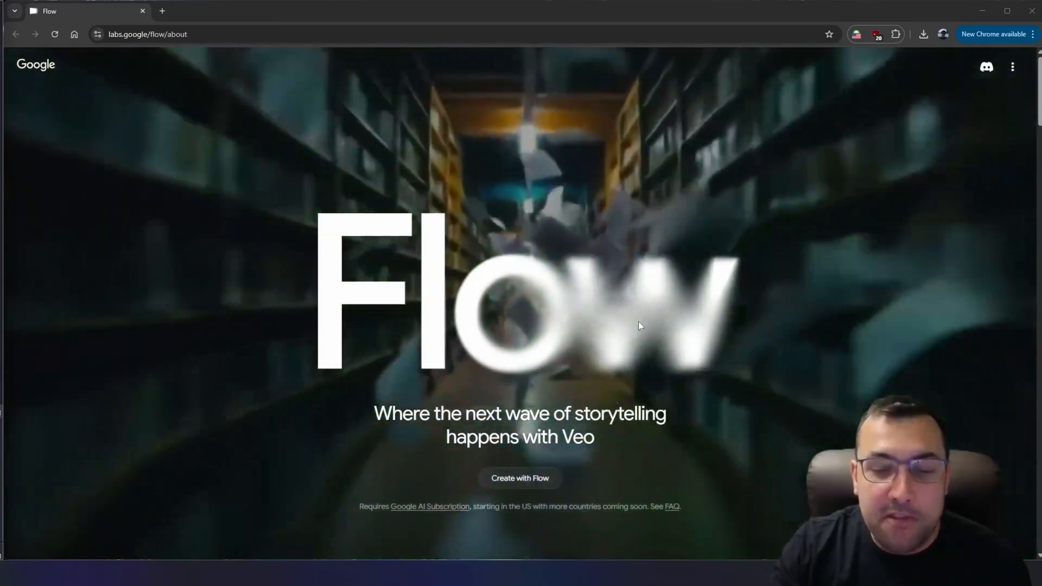
# Open Create with Flow and sign in with Google to reach a new project
pyautogui.click(520, 478)
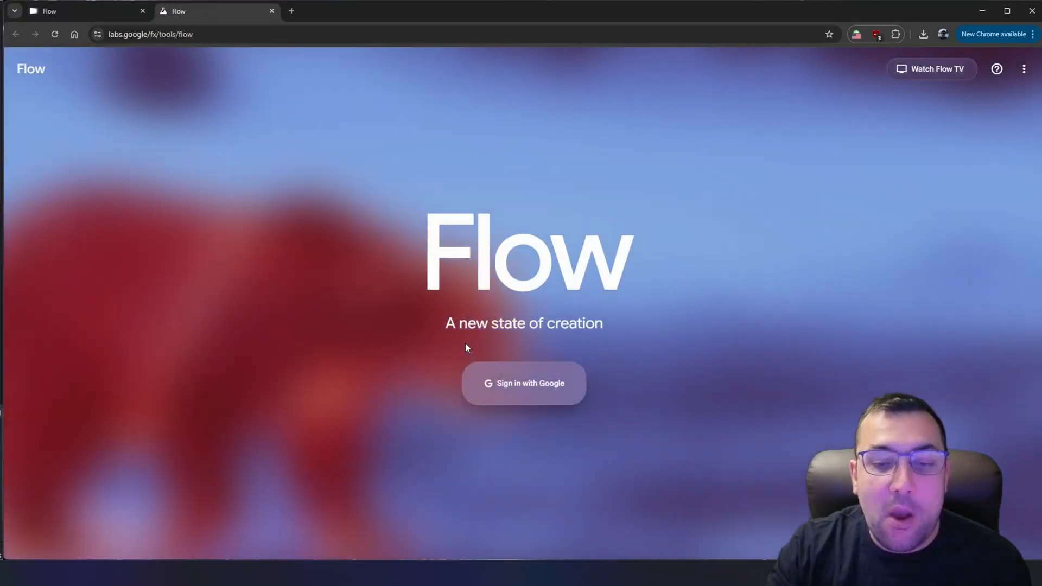
pyautogui.moveTo(601, 385)
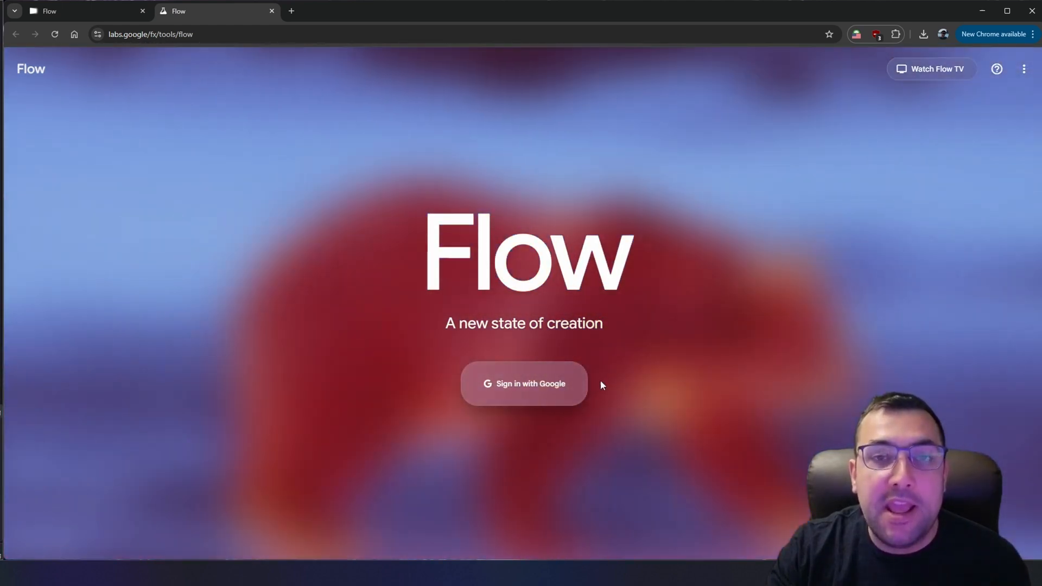
pyautogui.click(523, 383)
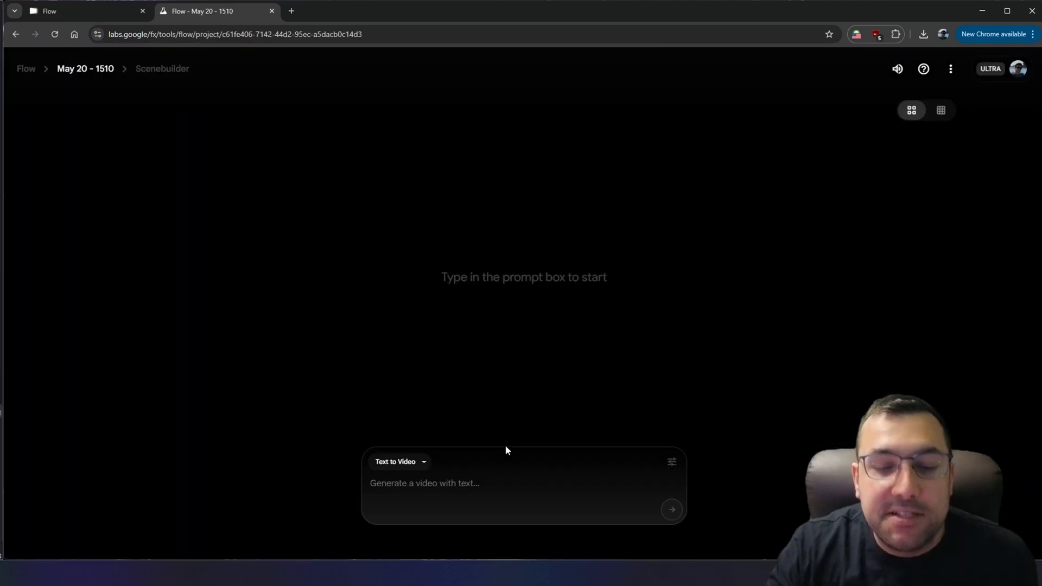
# Switch to Ingredients to Video and start a first image: 'a classic, old convertible blue car'
pyautogui.click(399, 462)
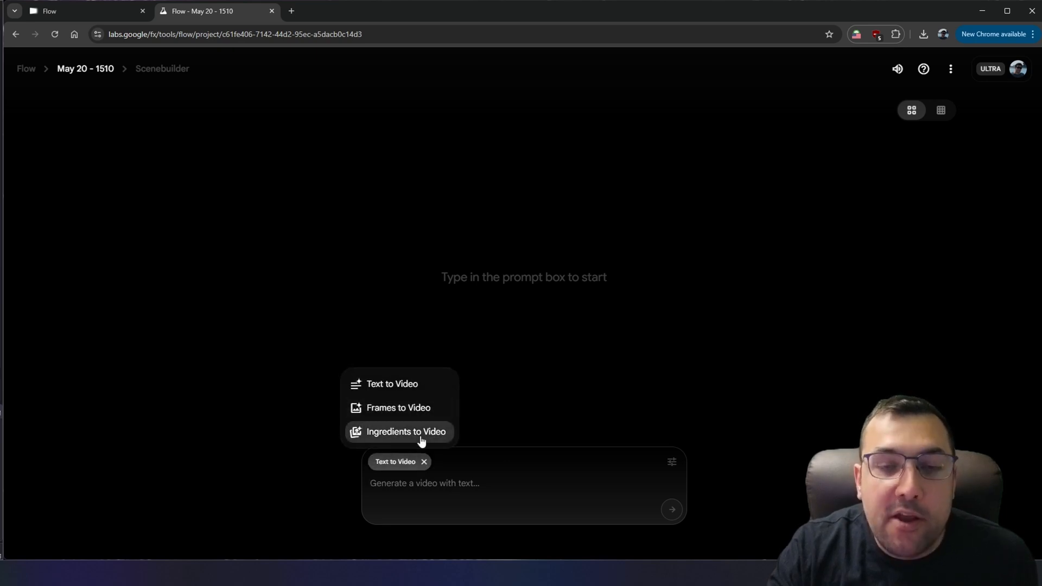
pyautogui.click(404, 432)
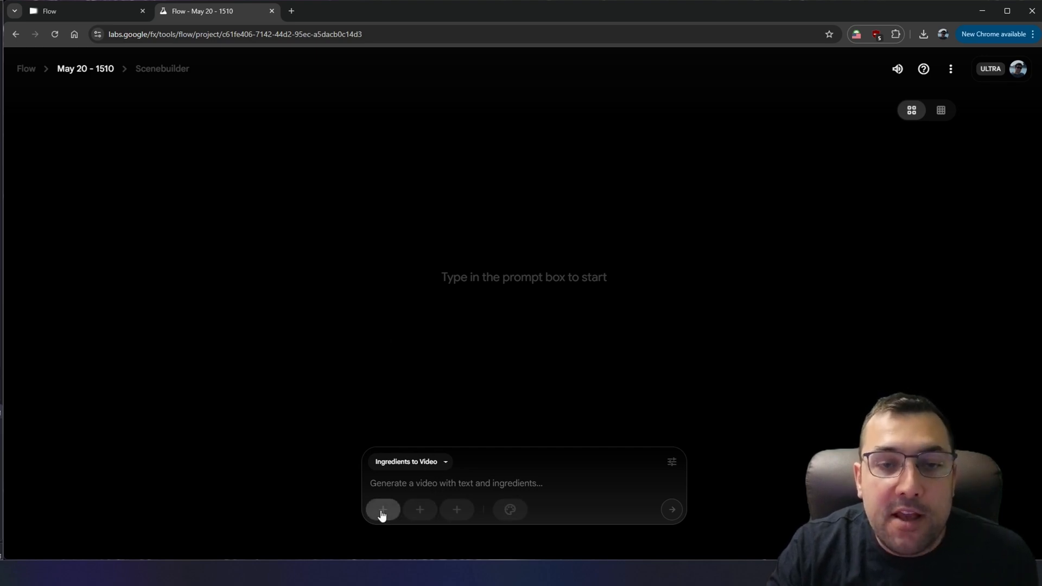
pyautogui.click(382, 509)
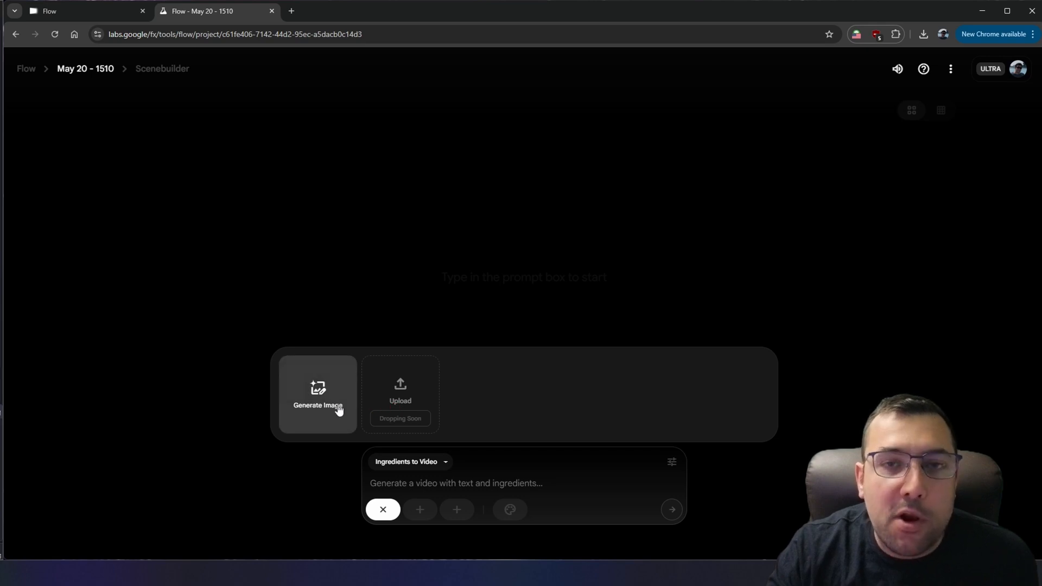
pyautogui.click(317, 404)
pyautogui.write('a classic, old convertible blue car')
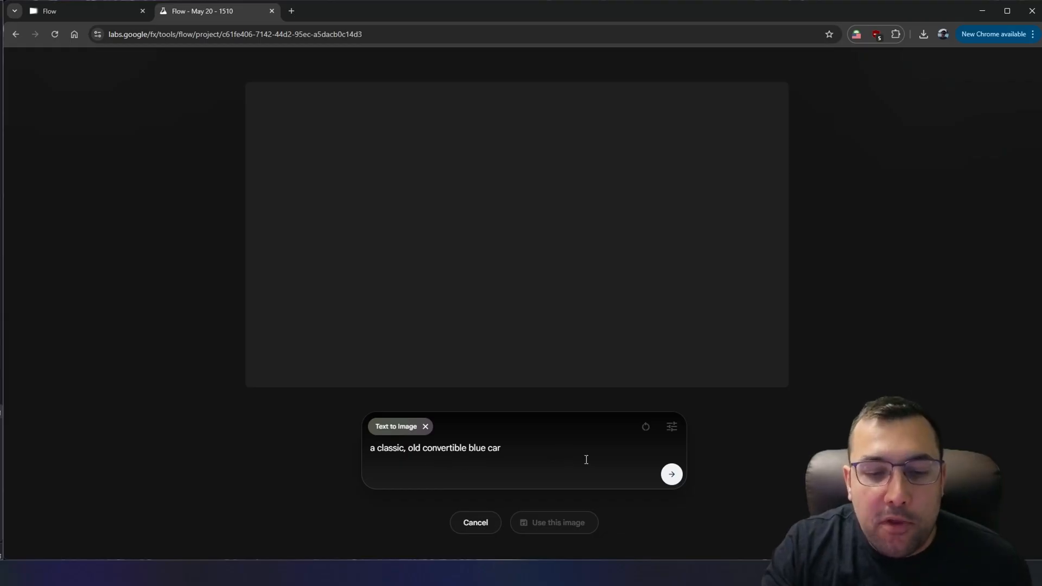
# Generate blue convertible images and use the convertible-by-the-diner image as the first ingredient
pyautogui.click(671, 473)
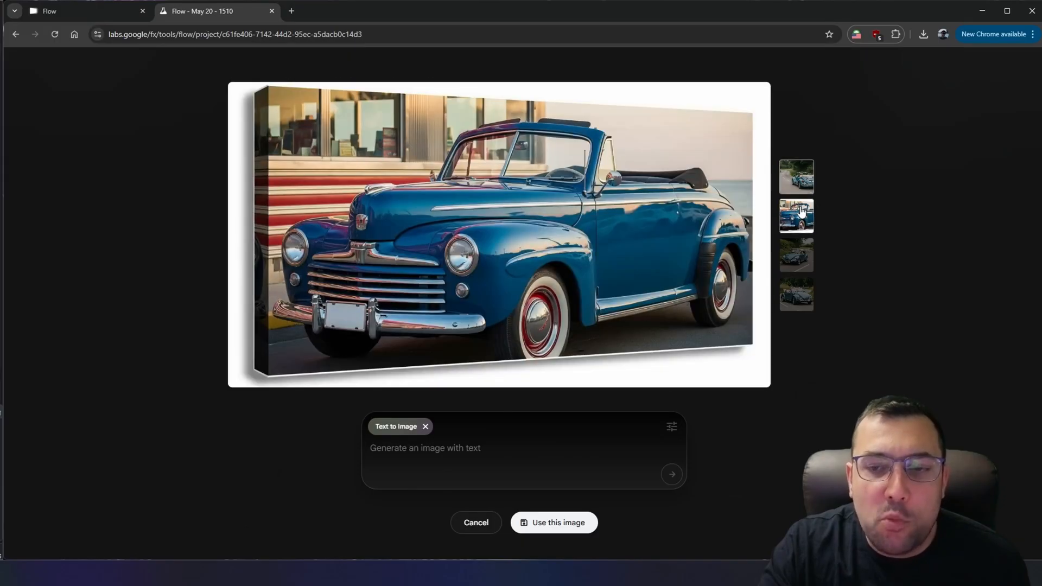
pyautogui.click(795, 294)
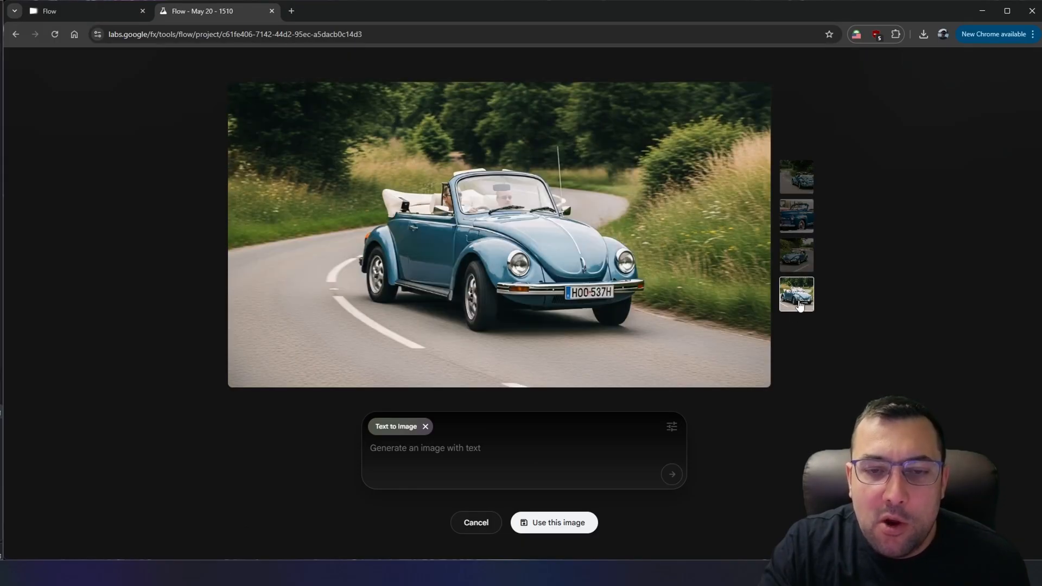
pyautogui.click(796, 215)
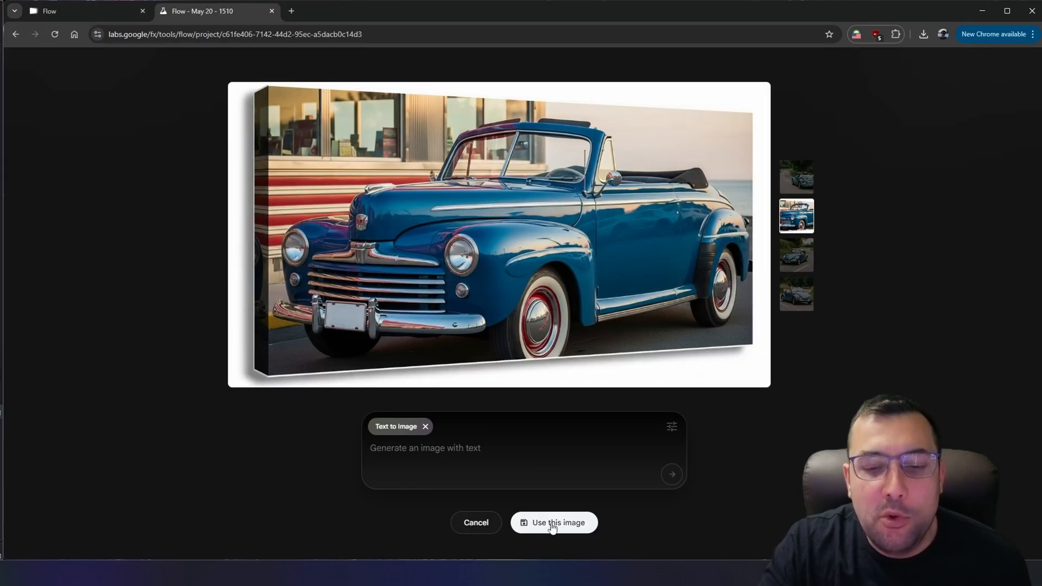
pyautogui.click(556, 522)
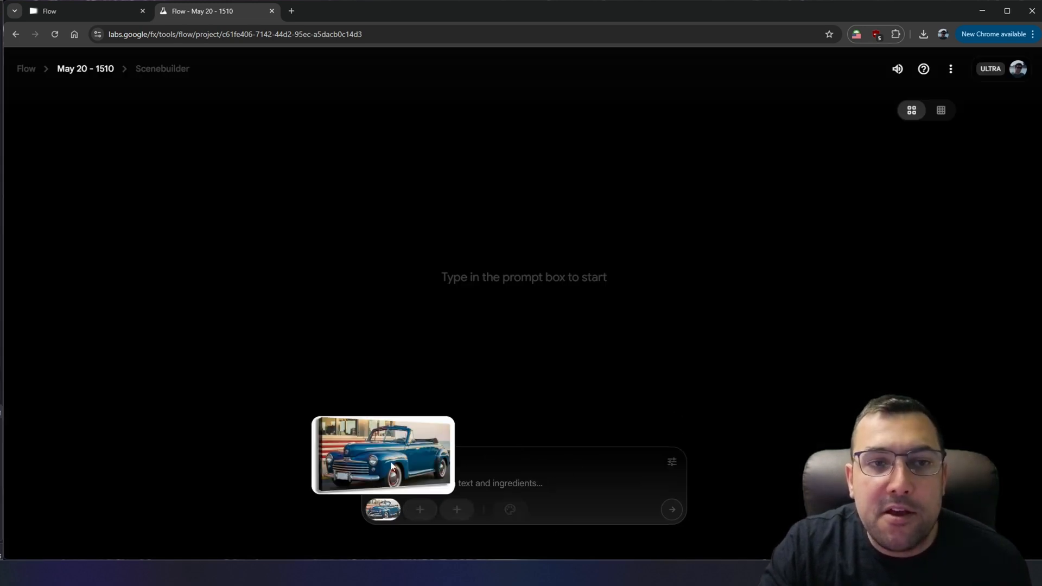
# Copy Gemini's detailed description of the blonde woman's portrait
pyautogui.click(345, 11)
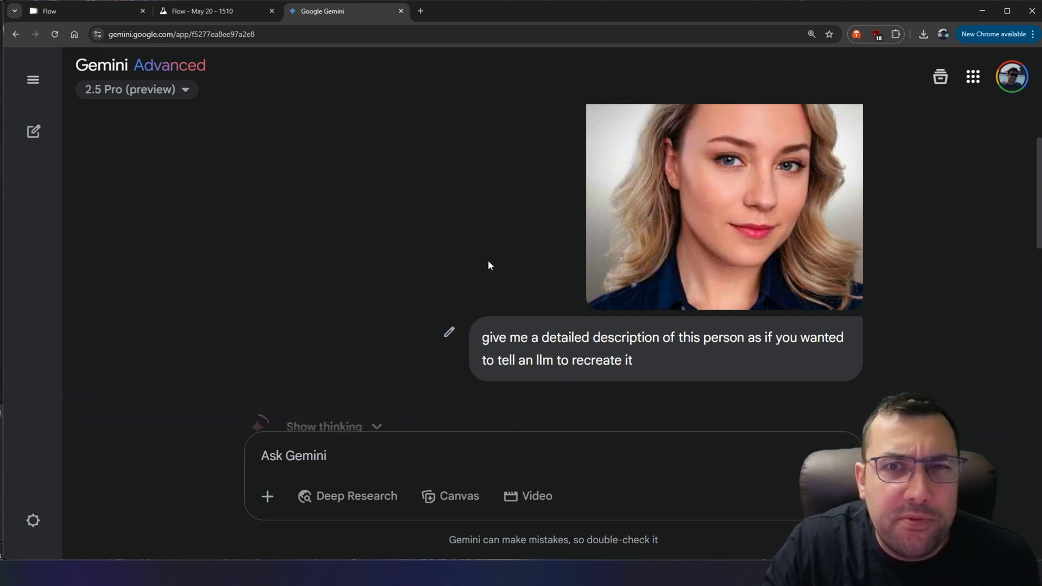
pyautogui.click(213, 11)
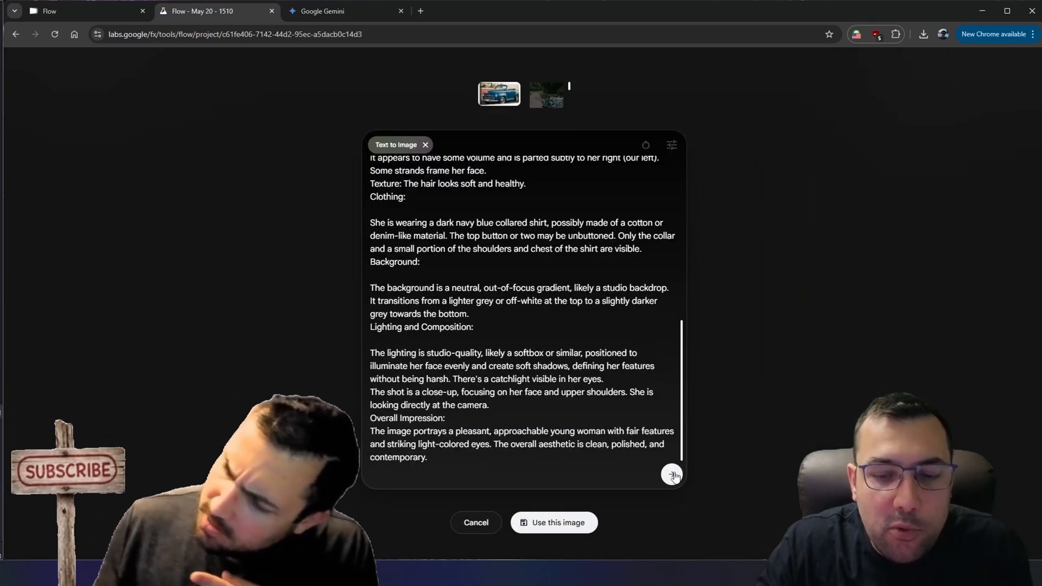
# Generate blonde woman portraits and use the fourth result as the second ingredient
pyautogui.click(673, 476)
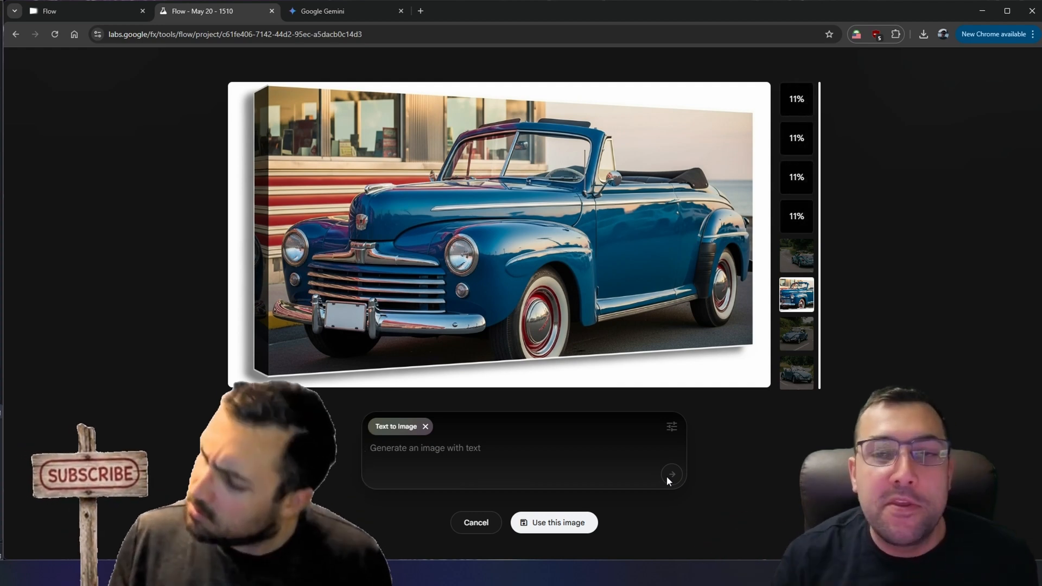
pyautogui.click(795, 98)
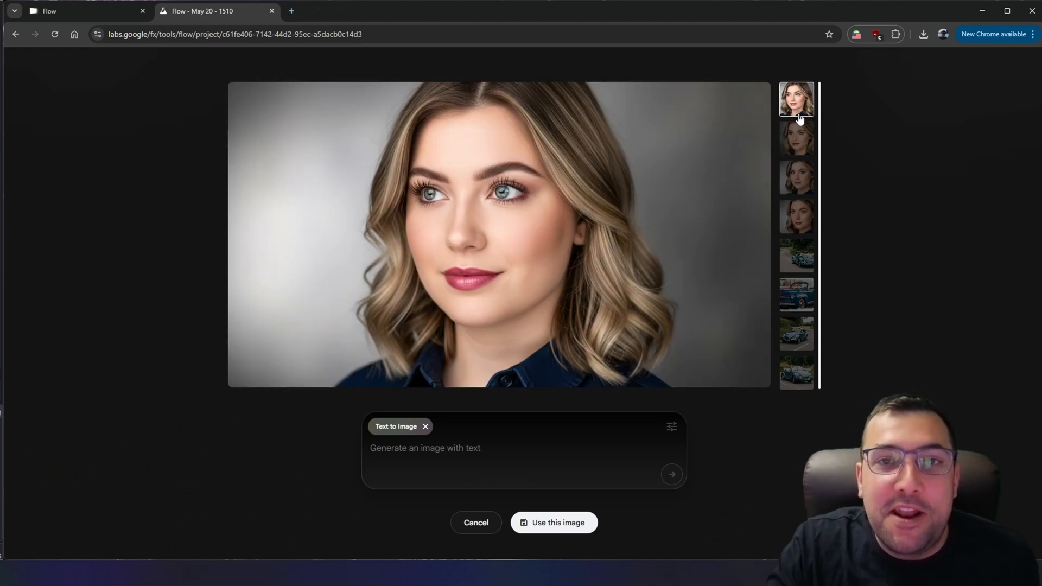
pyautogui.click(795, 139)
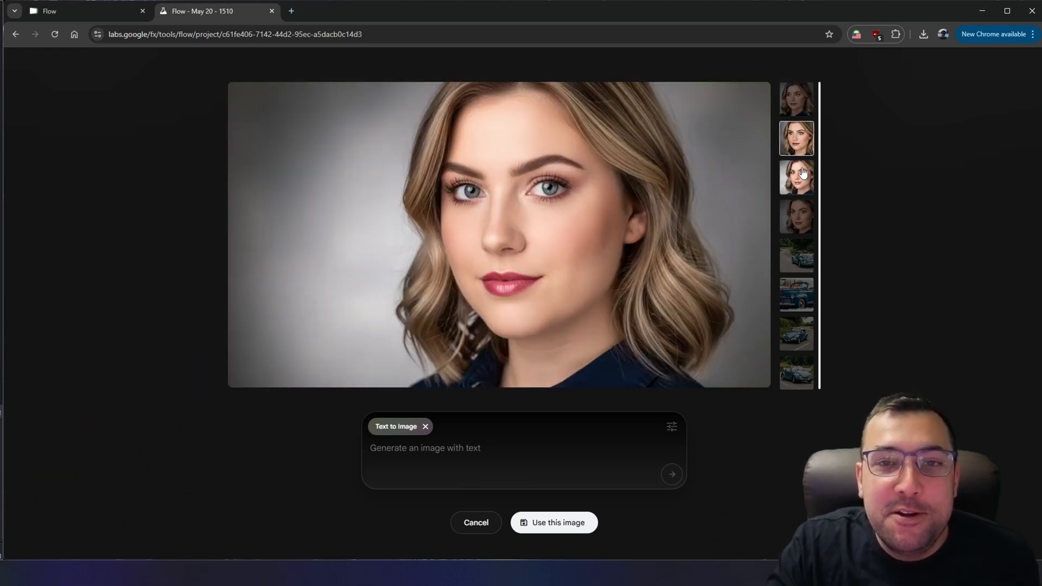
pyautogui.click(796, 216)
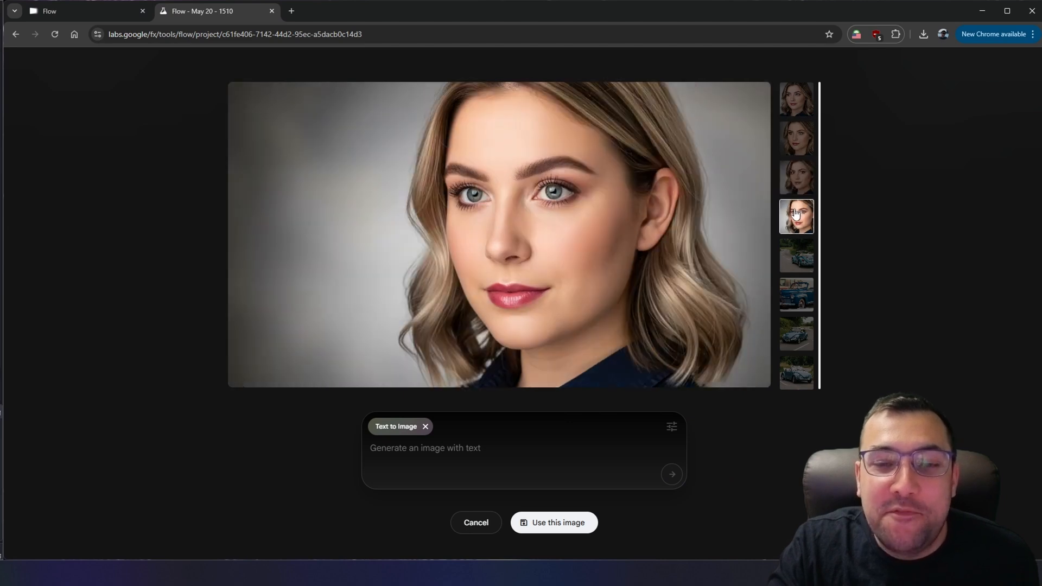
pyautogui.moveTo(827, 231)
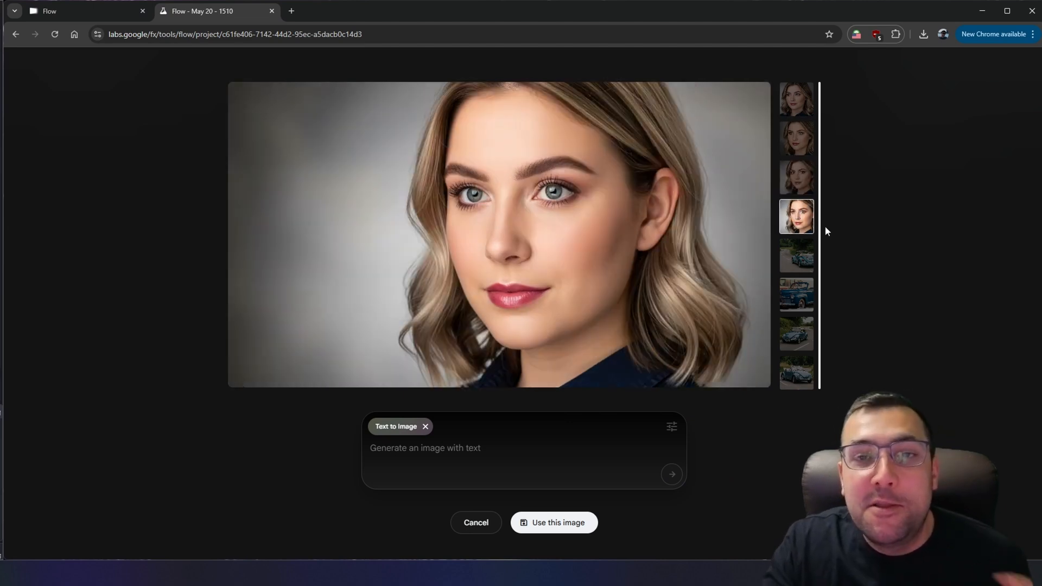
pyautogui.moveTo(575, 516)
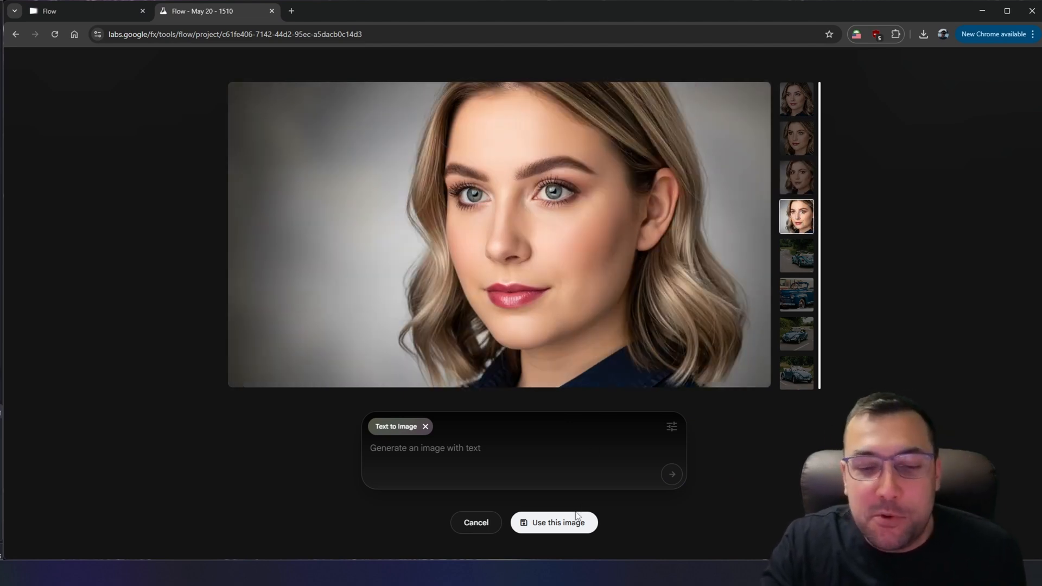
pyautogui.click(554, 522)
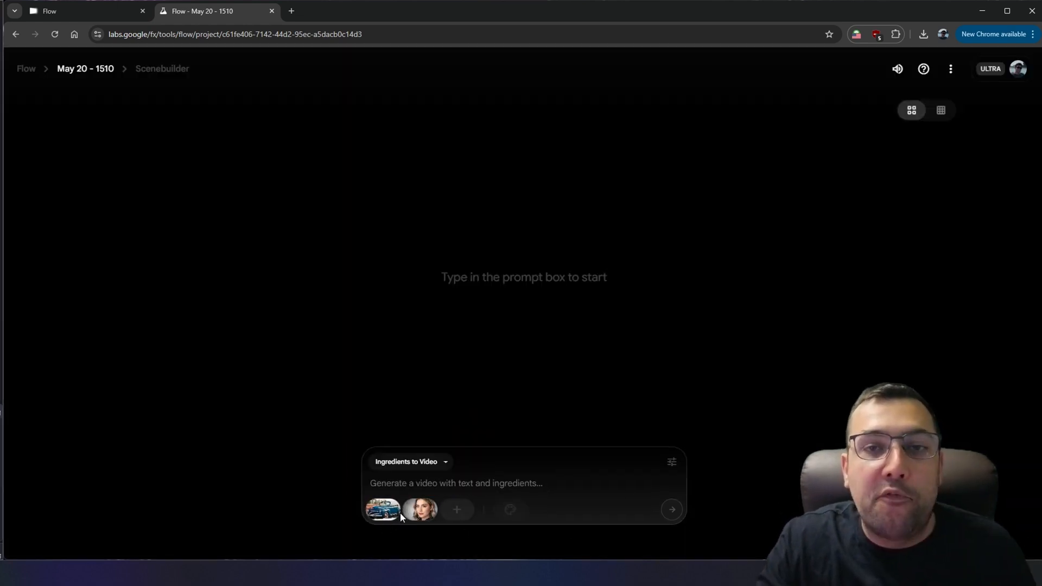
# Generate patina-aged gold chicken-head gearshift images and use one as the third ingredient
pyautogui.click(419, 510)
pyautogui.write('a custom gold gearshift in the shape of a head of a chicken aged with a patina on a white background')
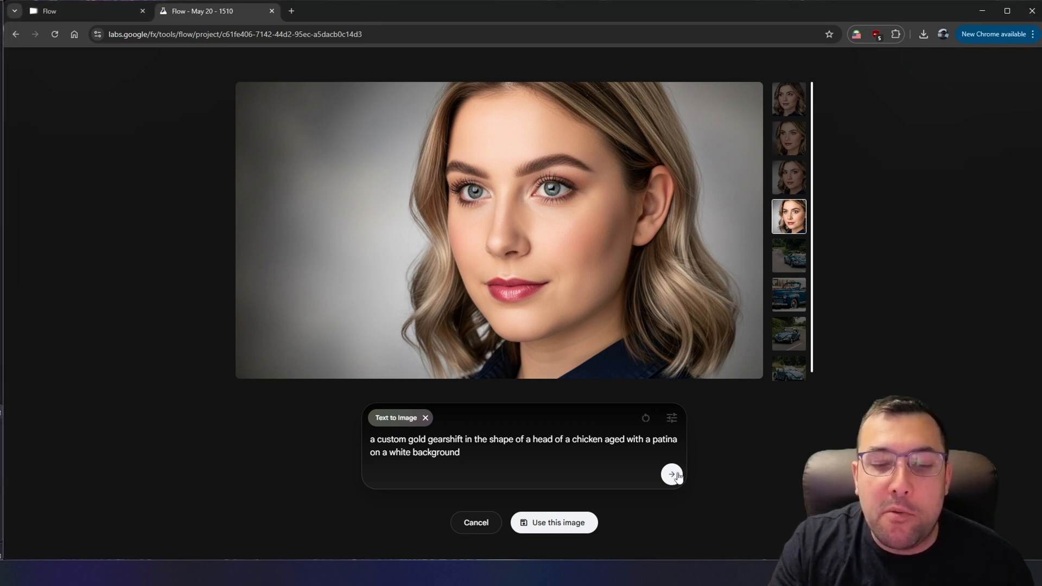
pyautogui.click(671, 474)
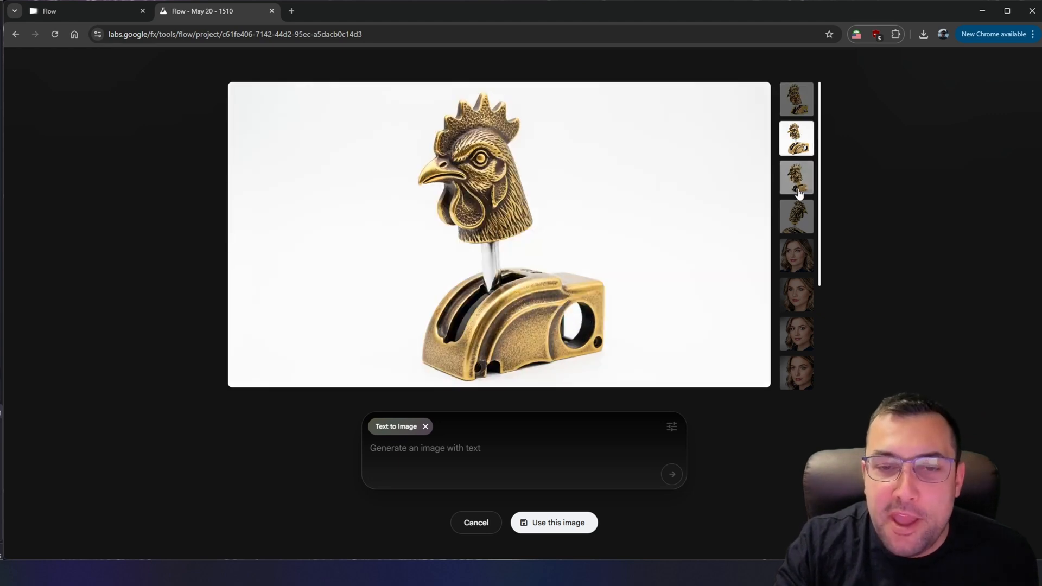
pyautogui.click(796, 216)
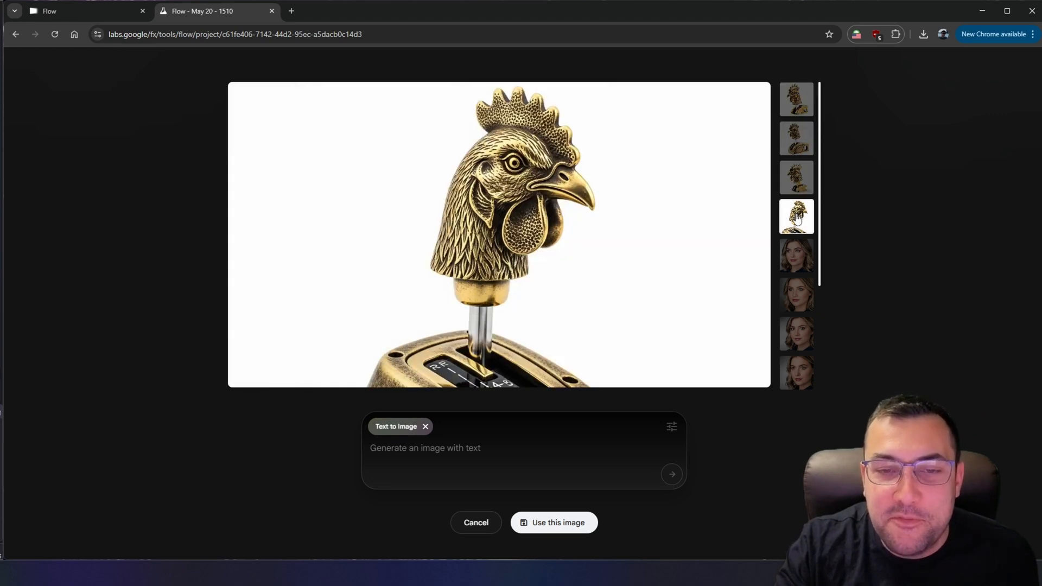
pyautogui.click(795, 139)
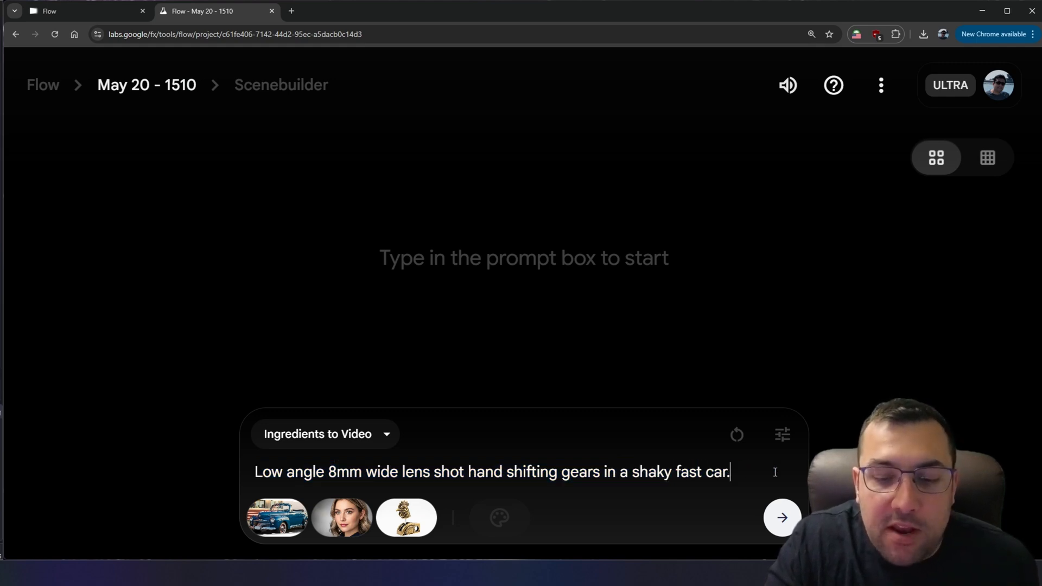
# Generate gear-shifting videos from the three ingredients and play back the chicken-knob and gear-shift clips
pyautogui.click(781, 517)
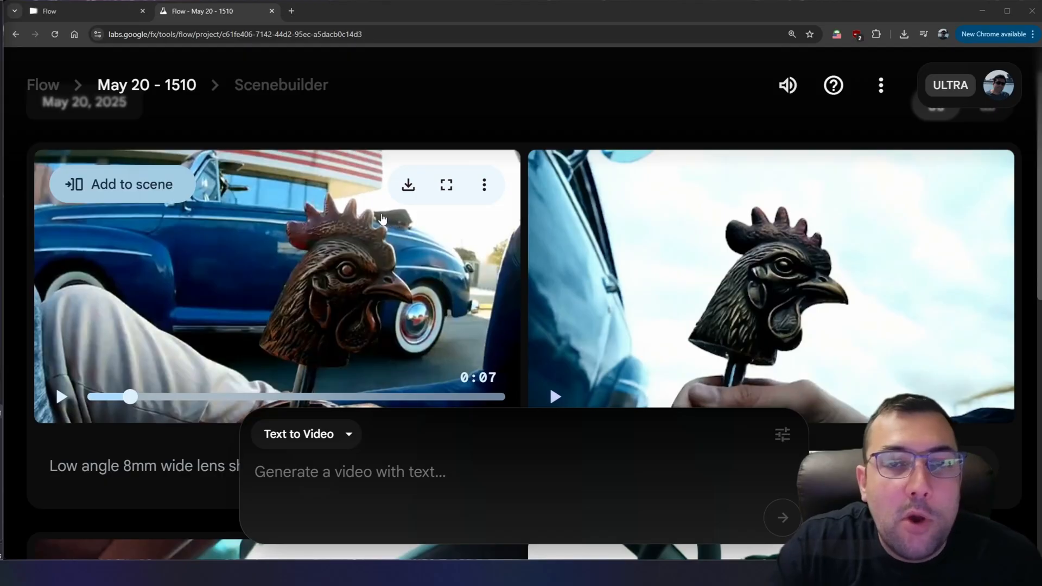
pyautogui.click(60, 397)
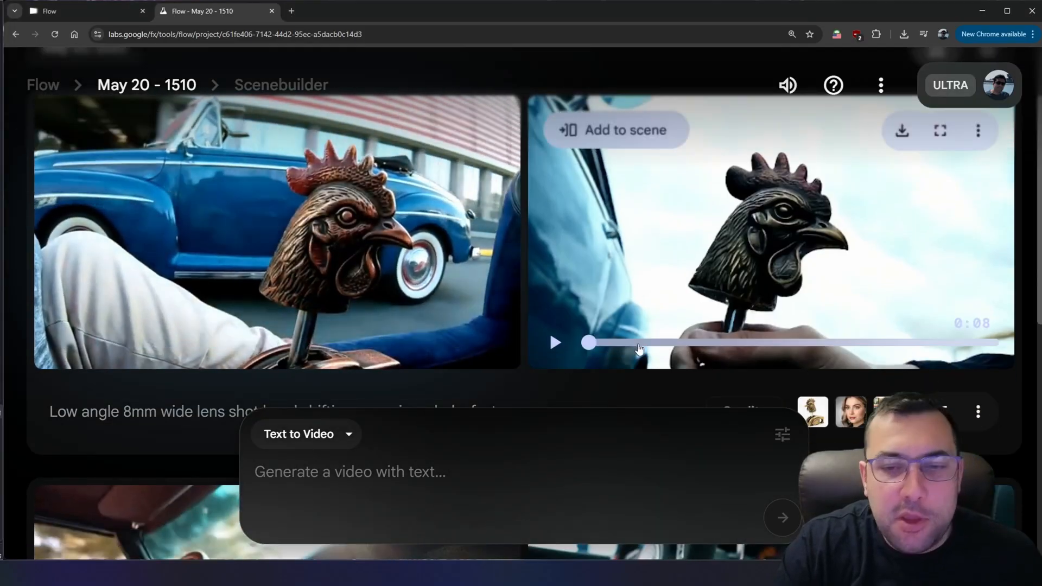
pyautogui.click(555, 343)
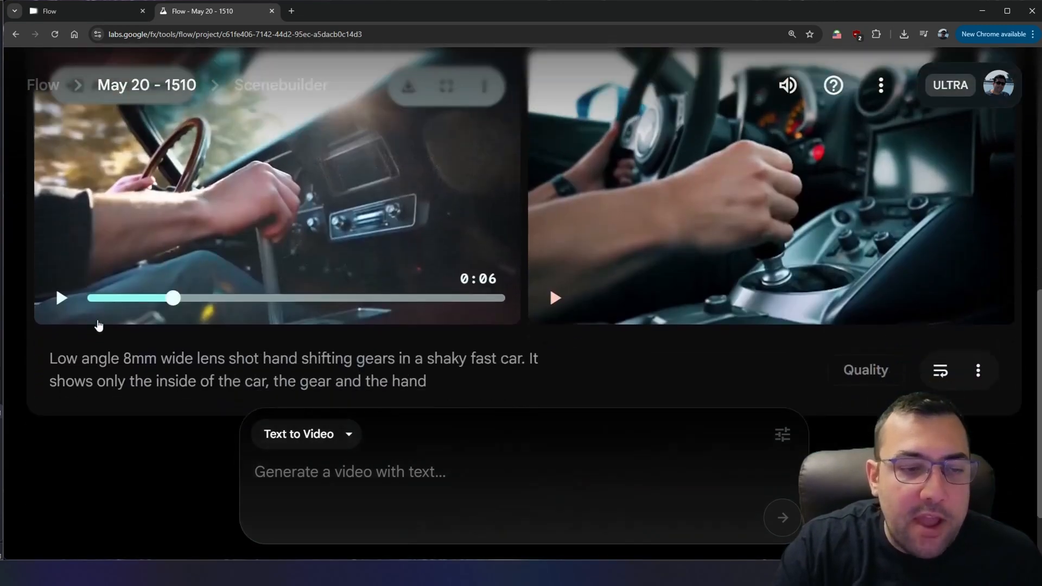
pyautogui.click(60, 297)
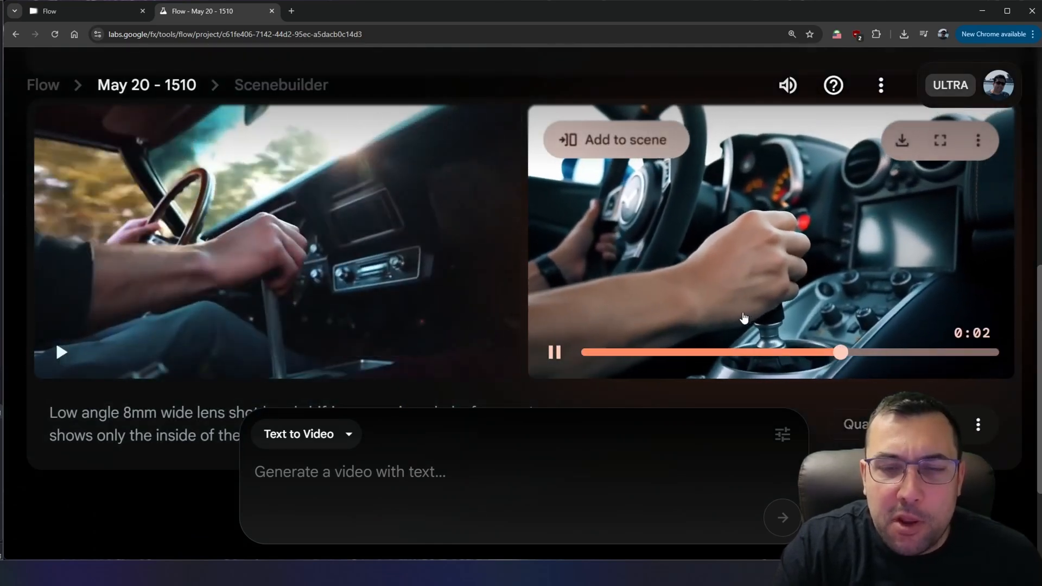
pyautogui.click(554, 353)
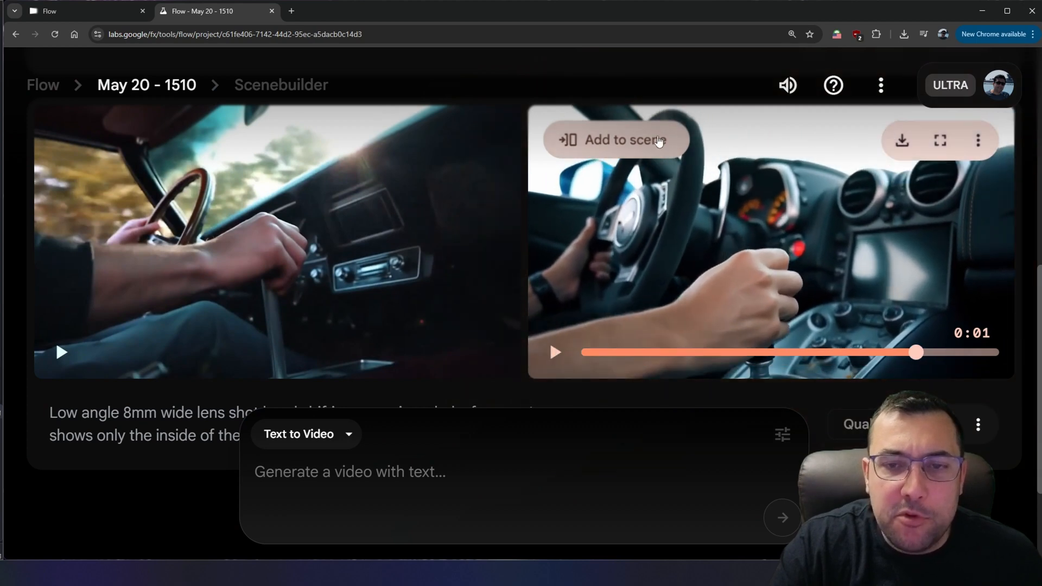
# Add the sports-car gear-shift clip to Scenebuilder, jump to a new shot, and choose Ingredients to Video
pyautogui.click(613, 140)
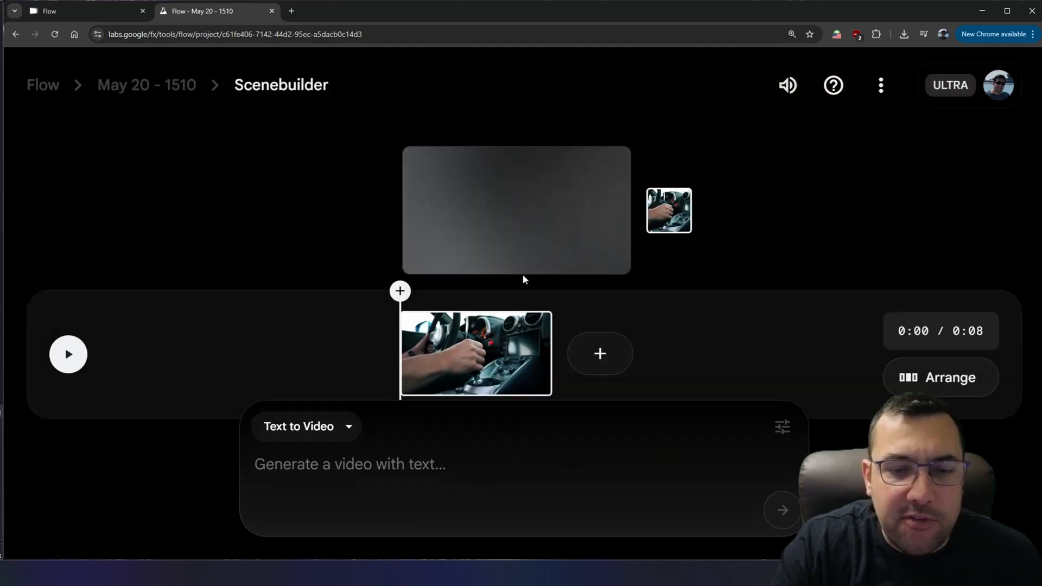
pyautogui.click(476, 352)
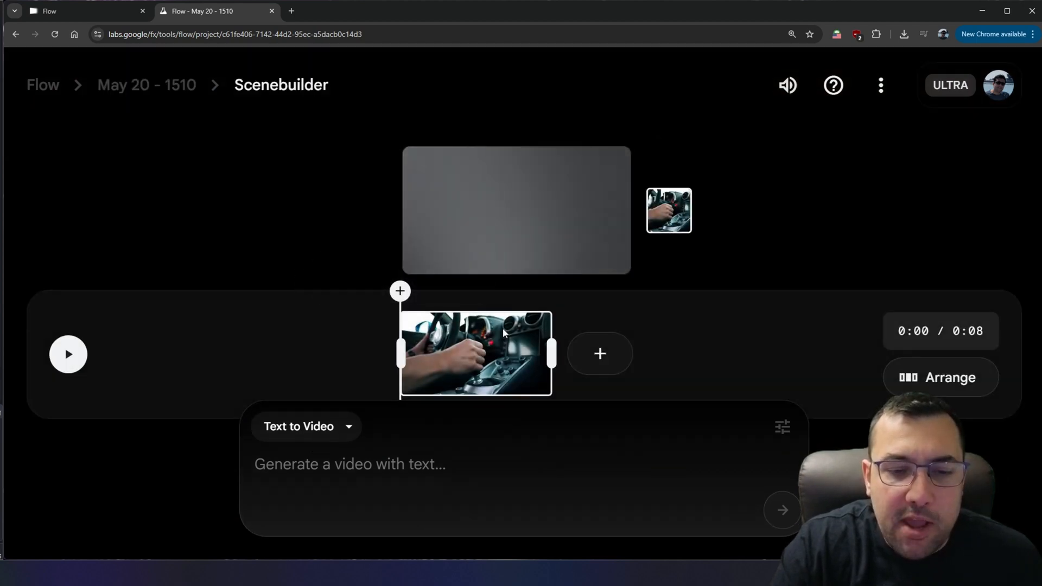
pyautogui.click(476, 353)
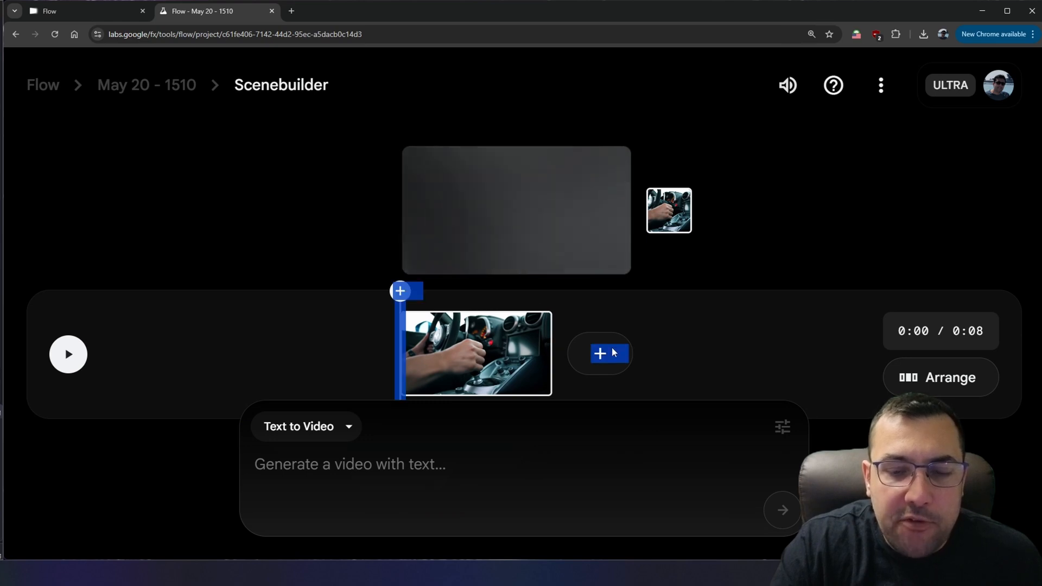
pyautogui.click(598, 353)
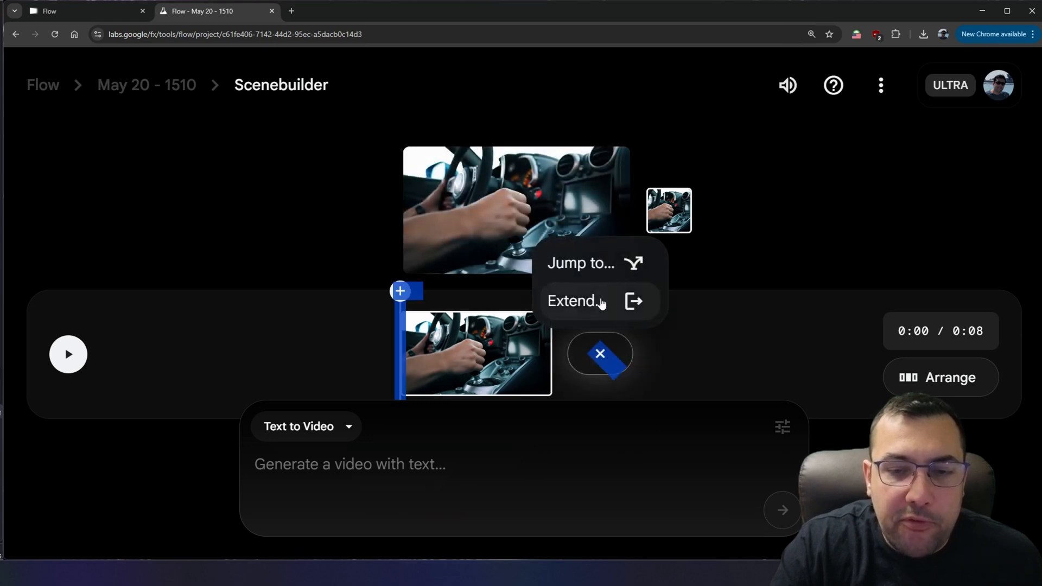
pyautogui.moveTo(597, 276)
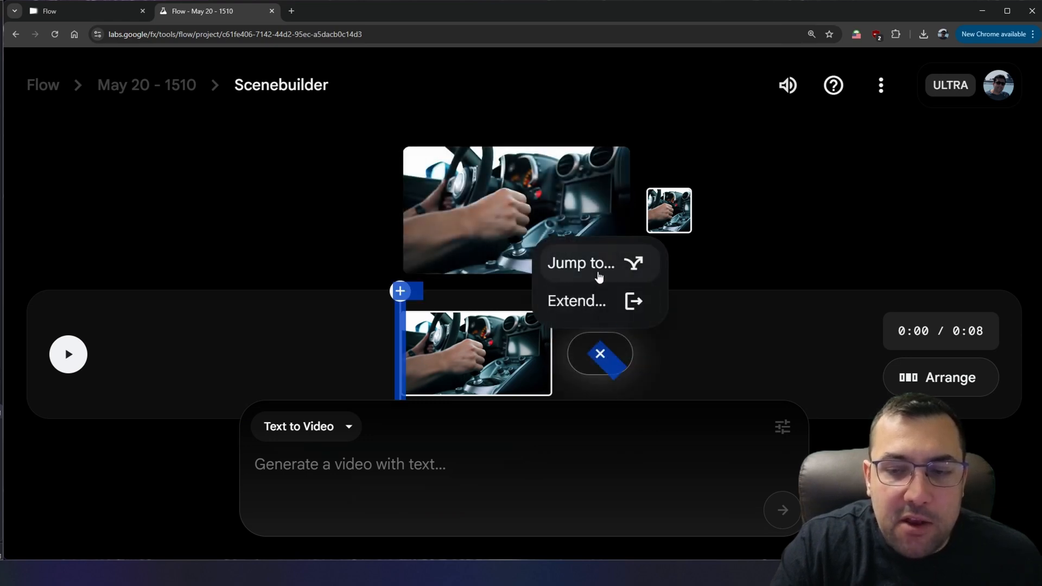
pyautogui.click(306, 426)
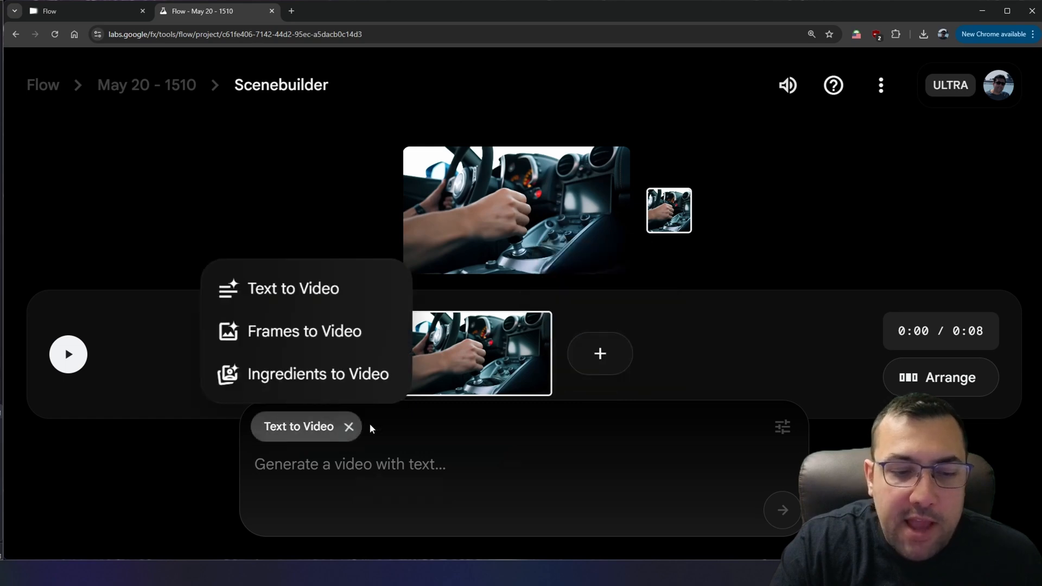
pyautogui.moveTo(318, 374)
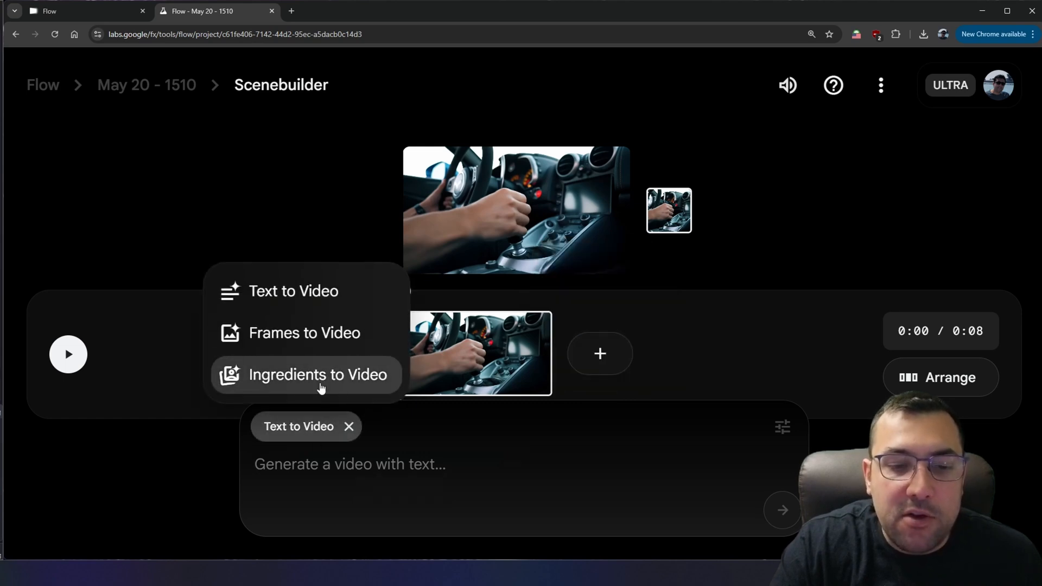
pyautogui.click(316, 374)
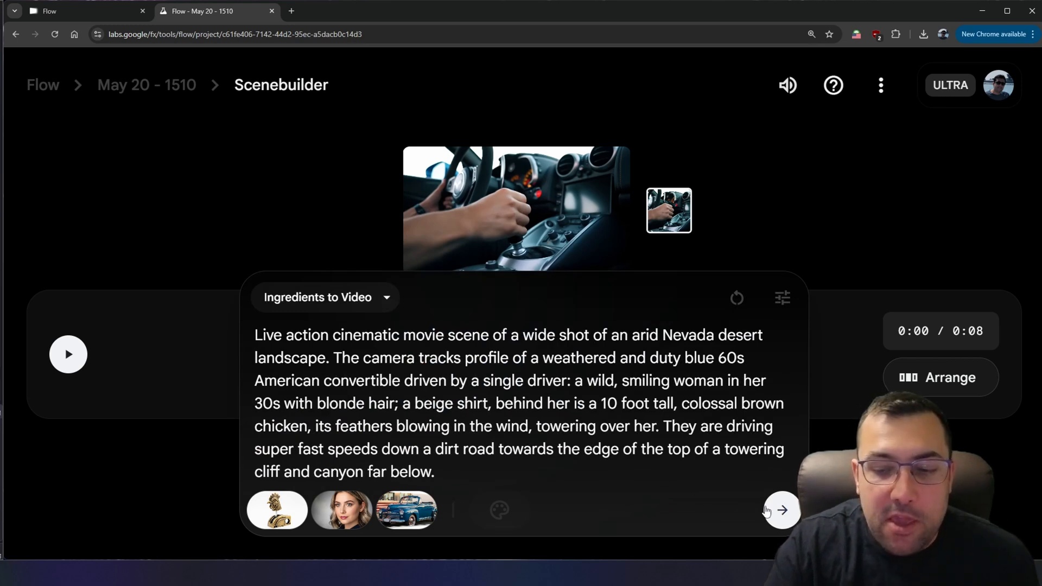
# Generate the desert convertible clip and trim the gear-shift clip to about 3 seconds
pyautogui.click(781, 510)
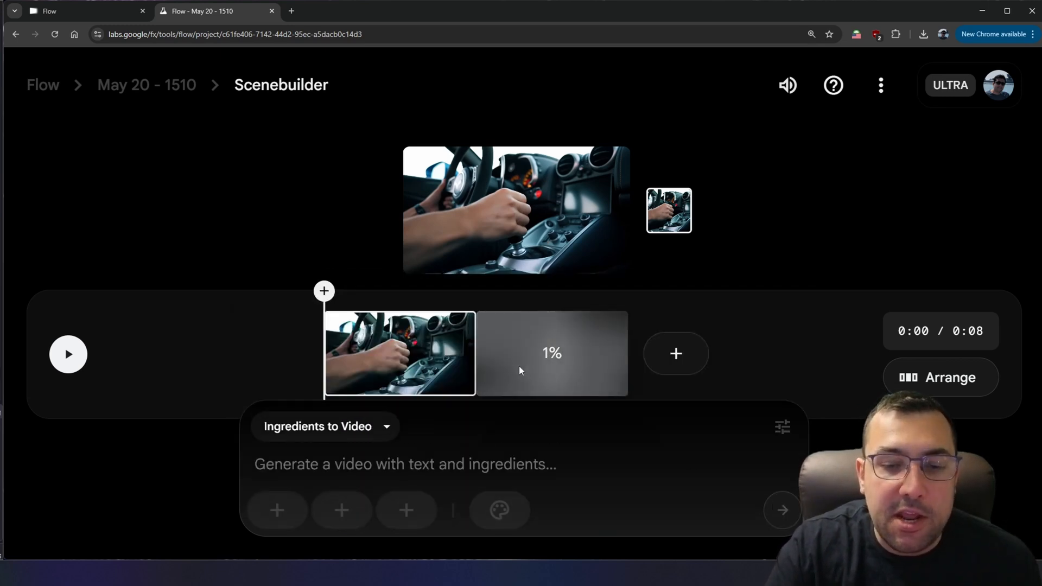
pyautogui.moveTo(500, 353)
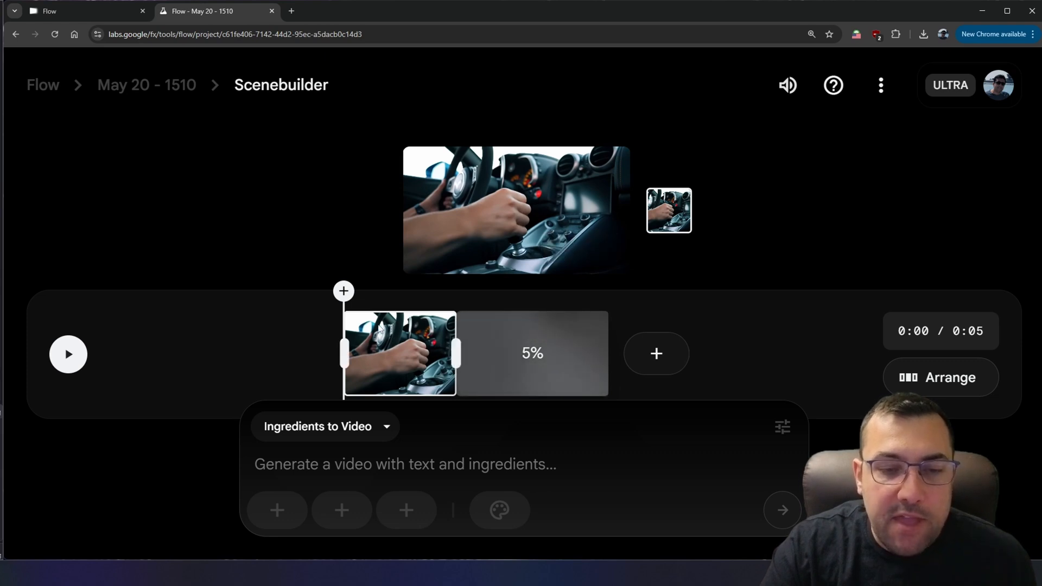
pyautogui.click(68, 354)
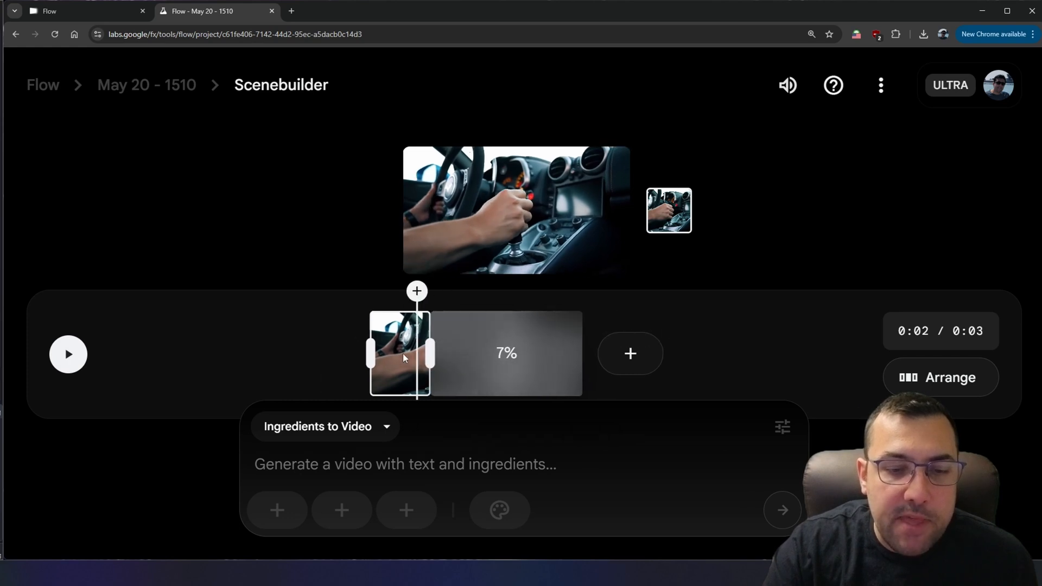
pyautogui.click(67, 353)
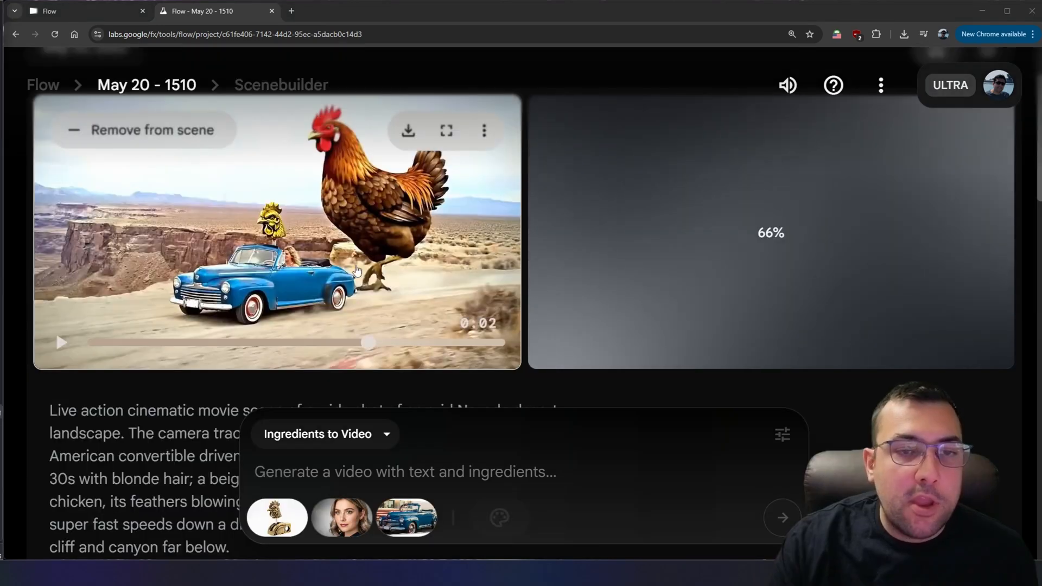
# Play the desert convertible clip and set generation quality to Highest Quality (Veo 3)
pyautogui.click(61, 342)
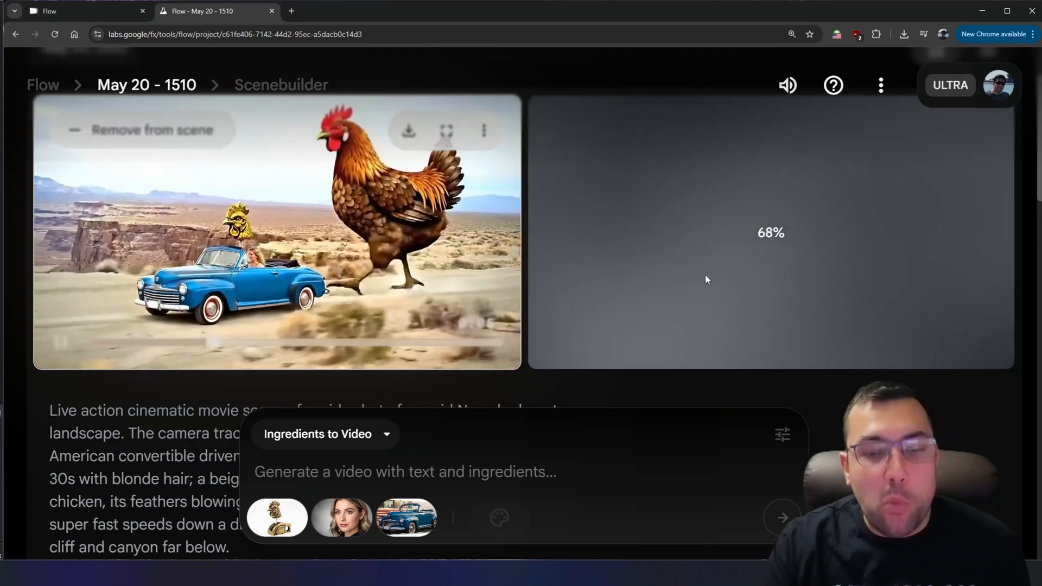
pyautogui.click(782, 435)
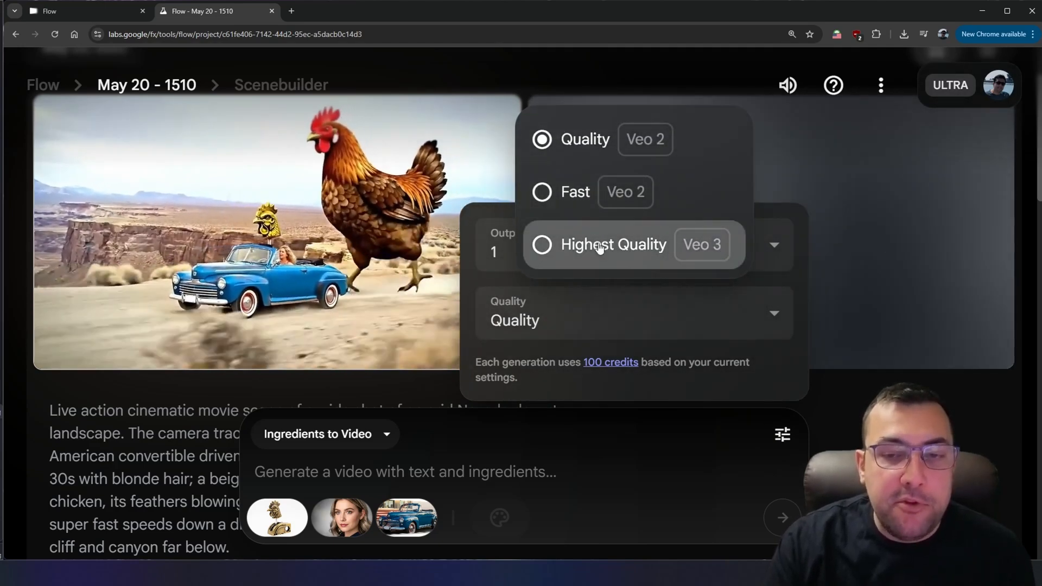
pyautogui.click(542, 244)
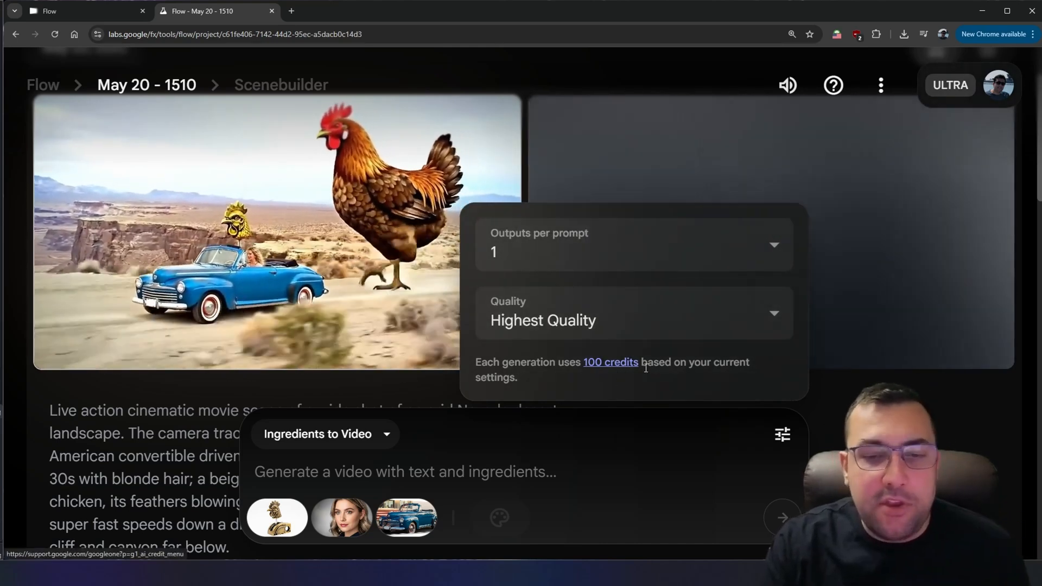
pyautogui.click(997, 85)
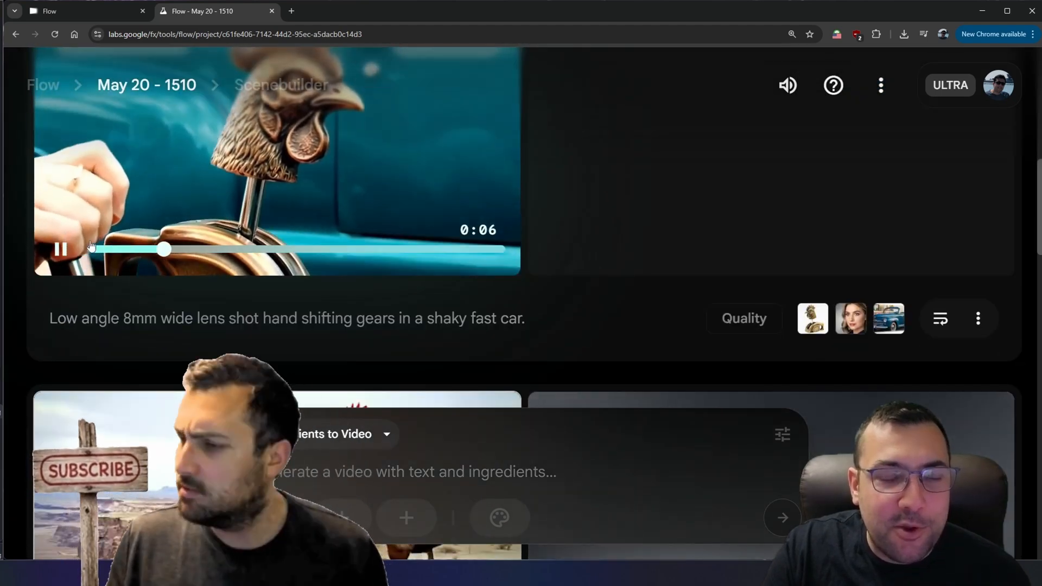
# Add the vintage-car low-angle gear-shift clip to the scene after the sports-car clip
pyautogui.scroll(-3)
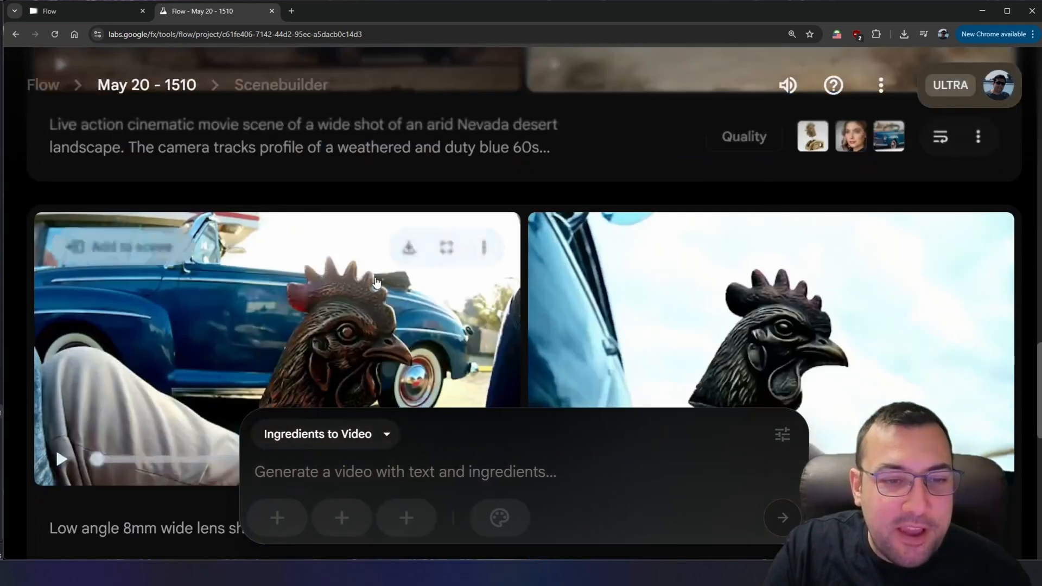
pyautogui.scroll(-3)
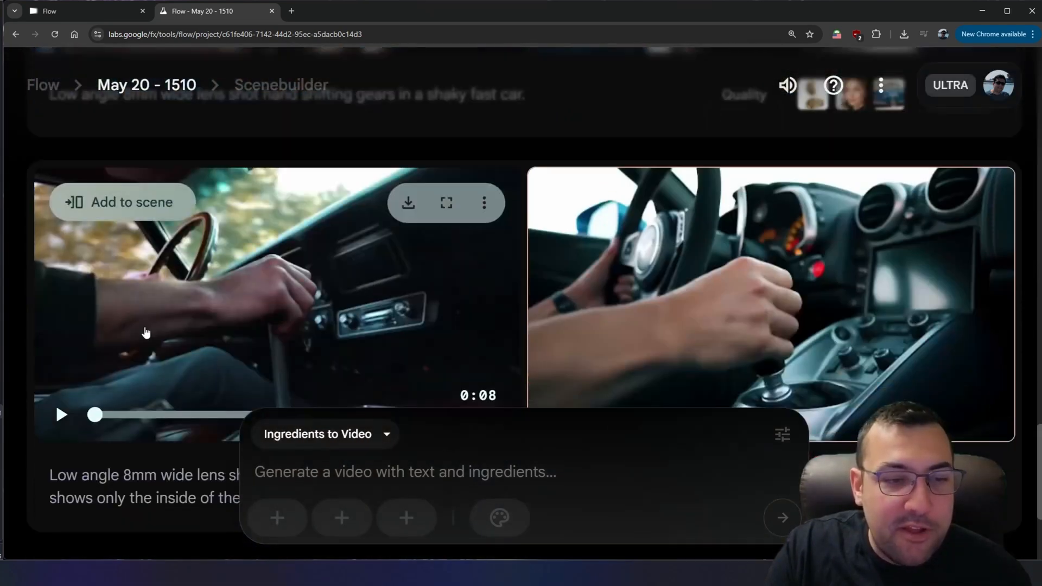
pyautogui.click(60, 414)
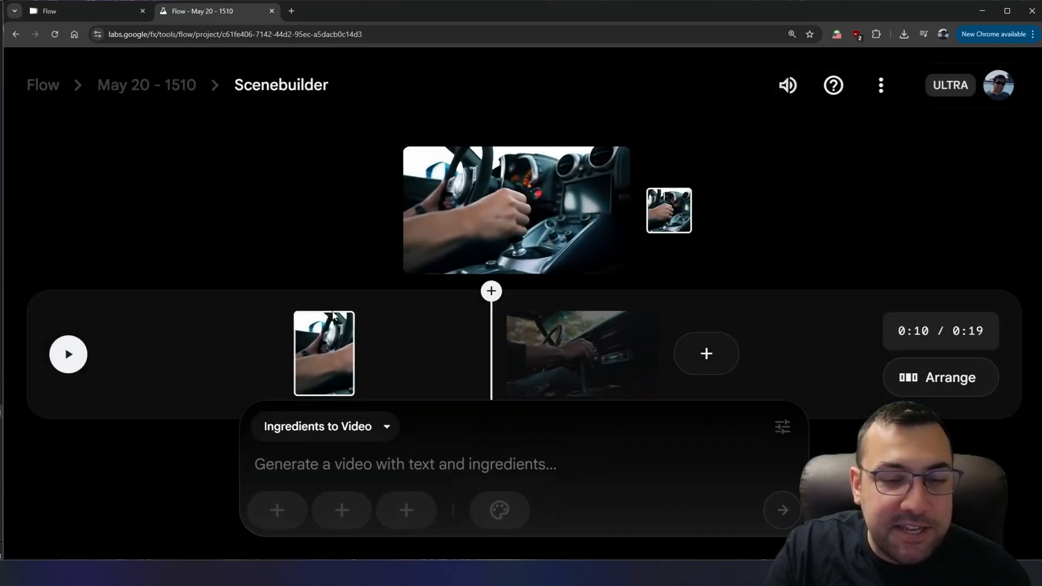
pyautogui.moveTo(940, 377)
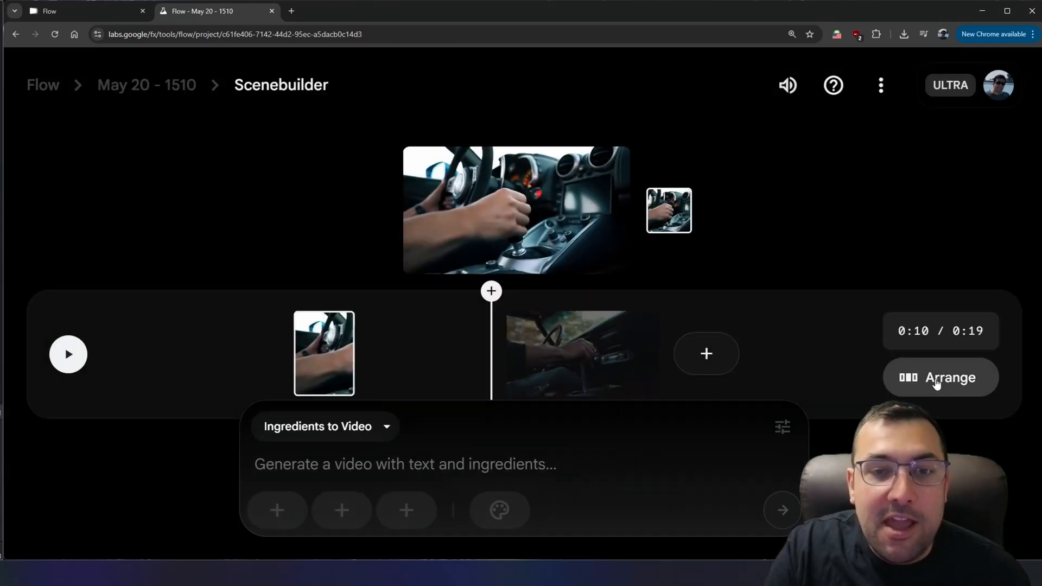
# Open Arrange to view the order of the scene's clips
pyautogui.click(939, 378)
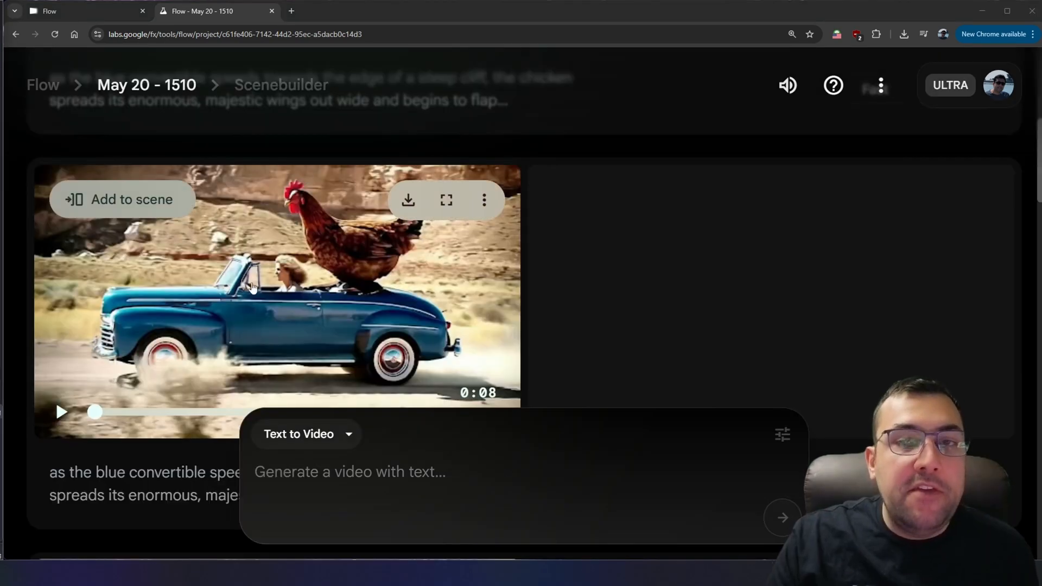
# Preview the desert convertible clip with the giant chicken on the roof, then add it to the scene
pyautogui.click(60, 412)
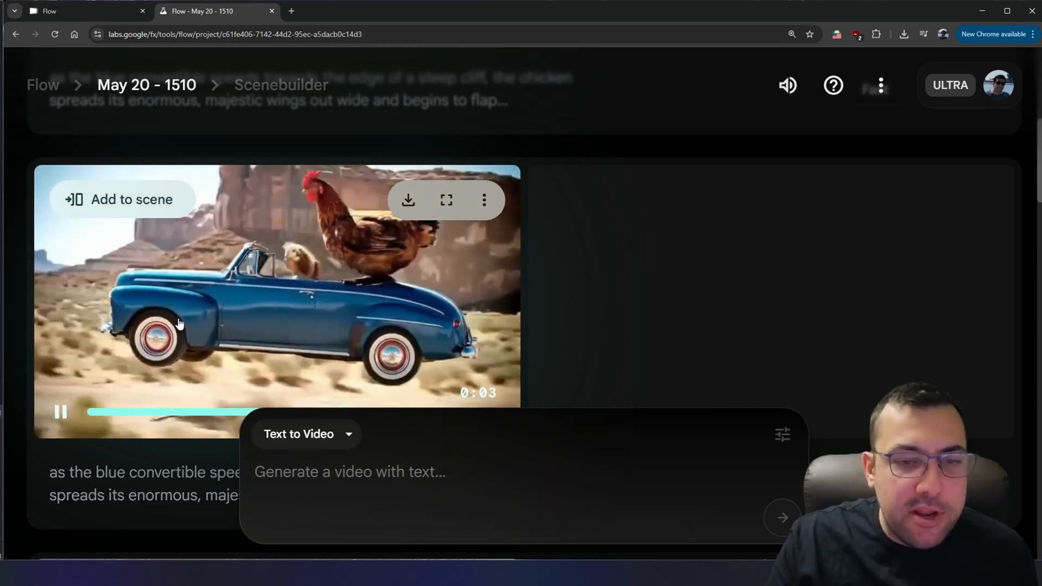
pyautogui.click(60, 411)
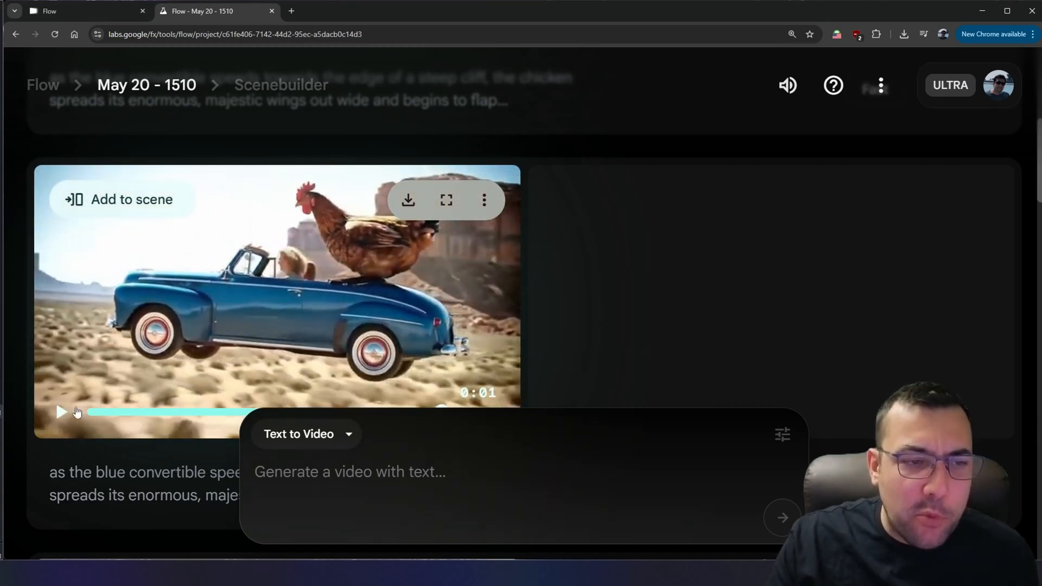
pyautogui.click(61, 411)
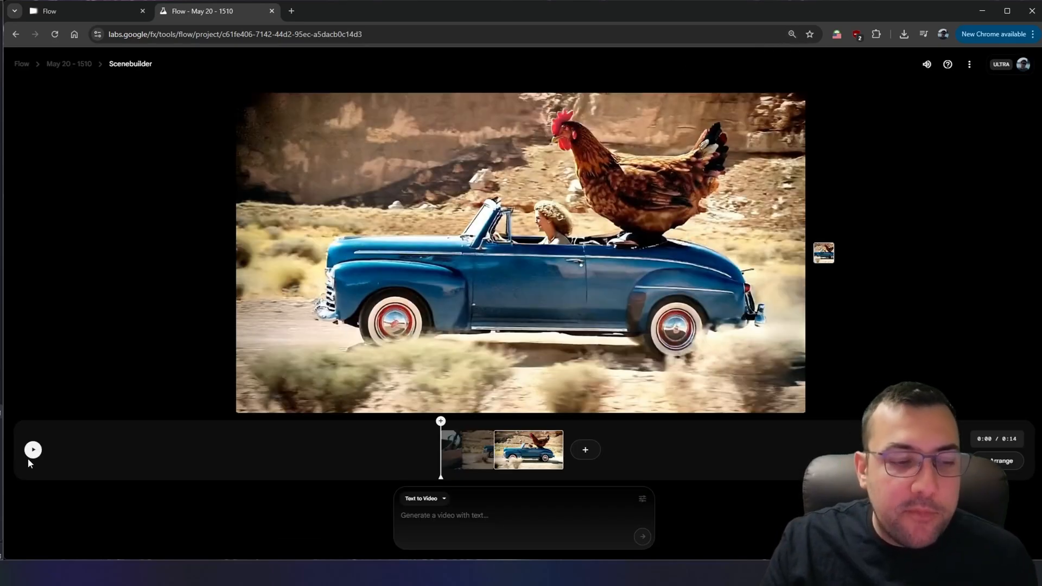
pyautogui.click(32, 450)
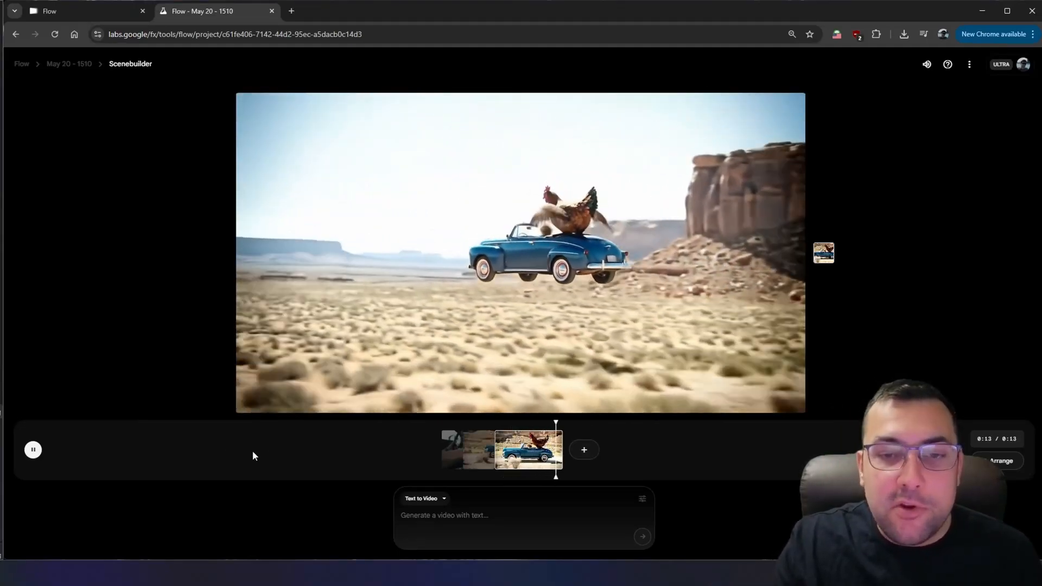
# Extend the convertible clip with a wide shot flying over the towering cliff and canyon
pyautogui.click(456, 449)
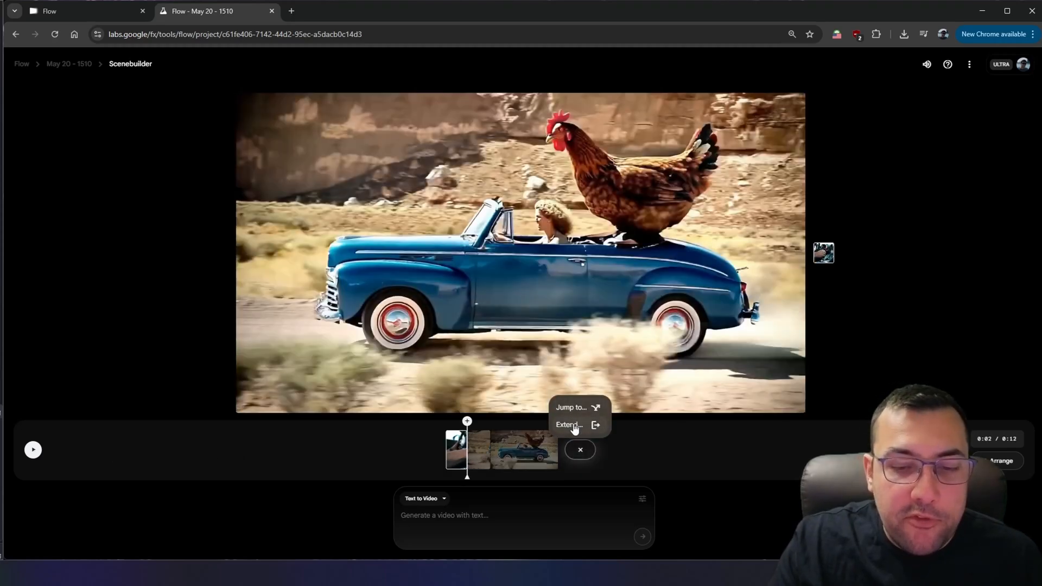
pyautogui.click(568, 425)
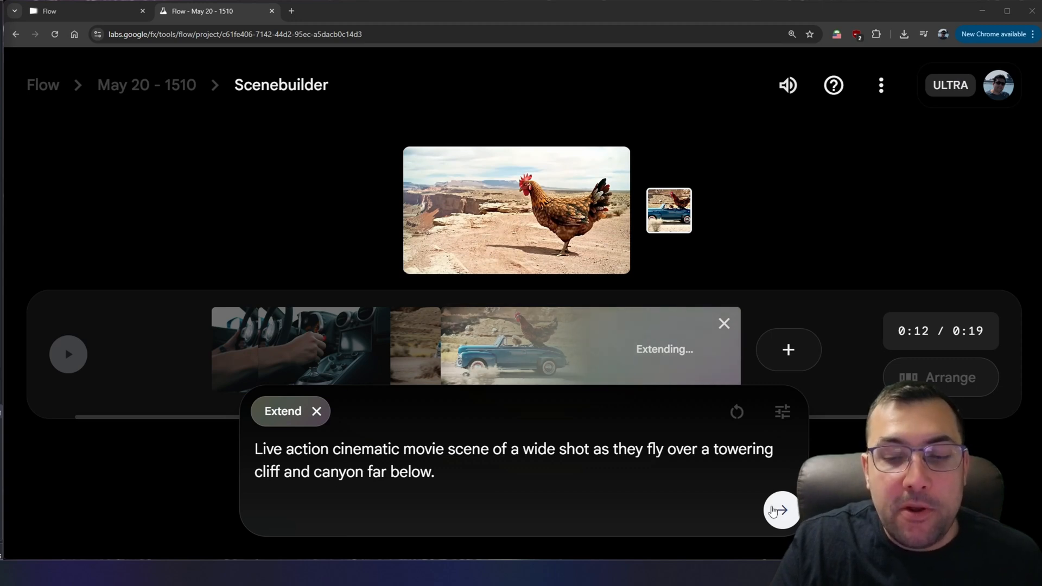
pyautogui.click(781, 510)
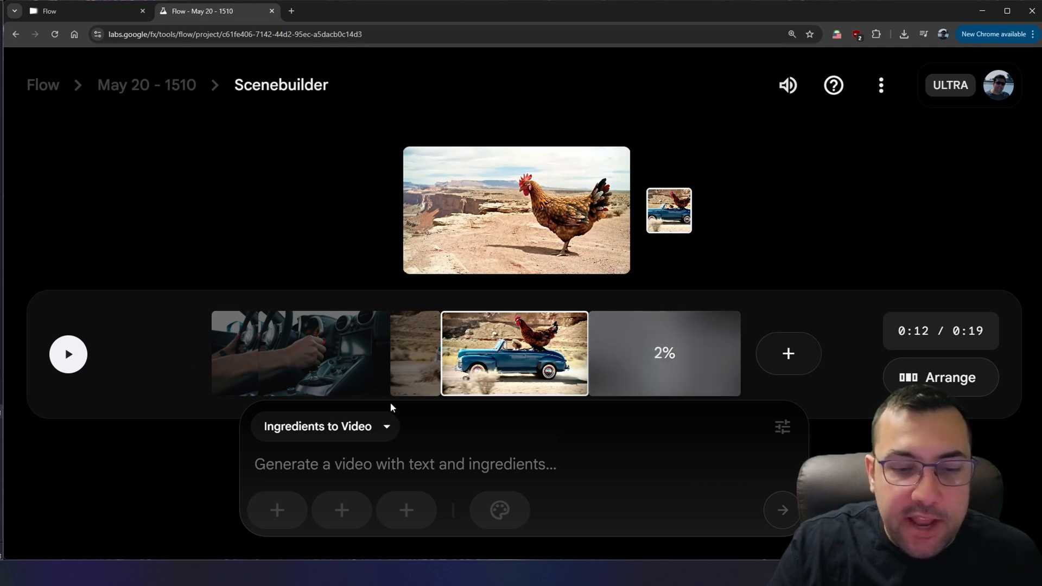
# Play the scene and trim the opening gear-shift clips shorter
pyautogui.click(67, 354)
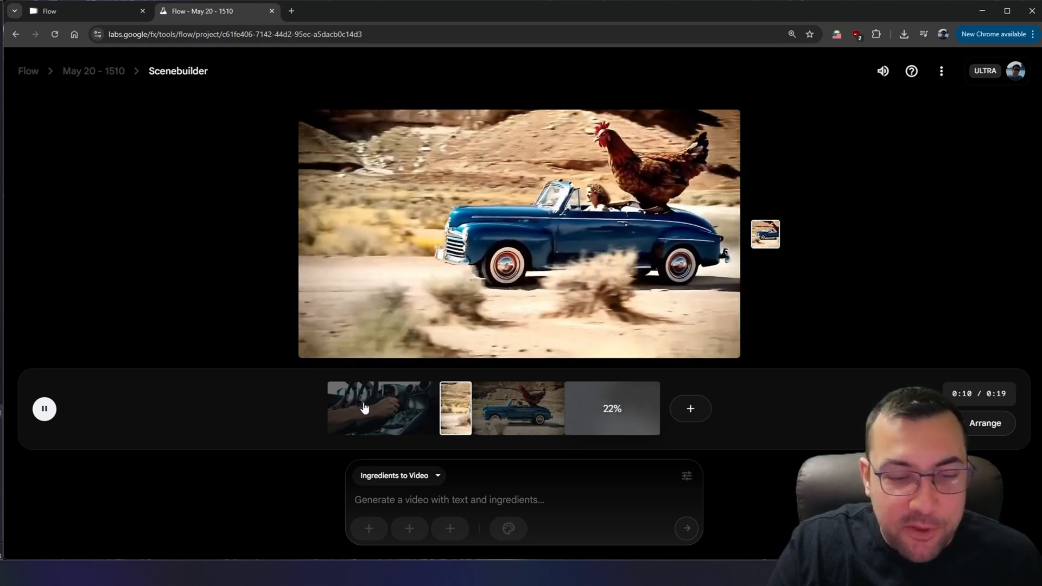
pyautogui.click(379, 408)
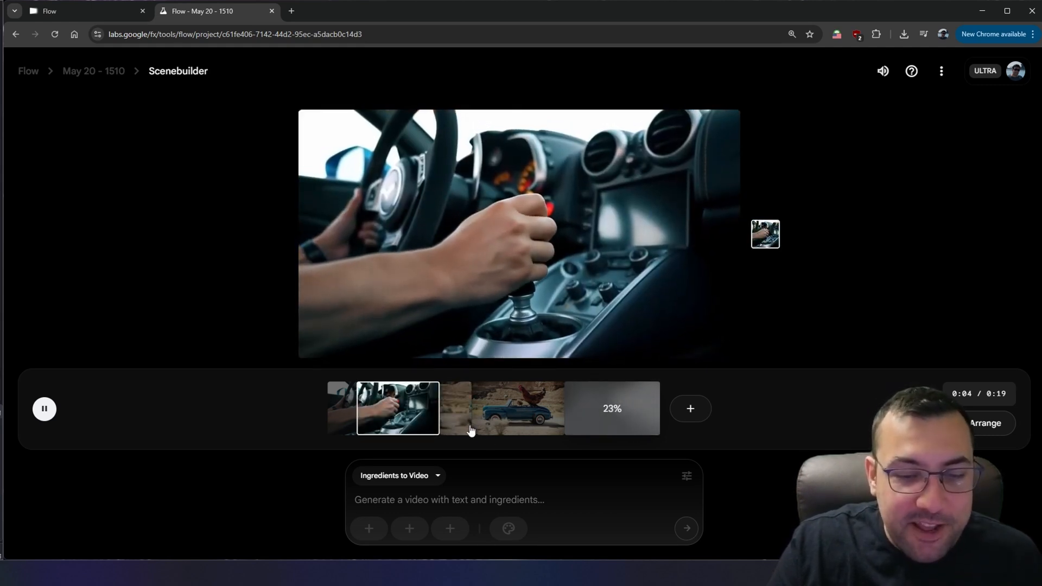
pyautogui.click(44, 408)
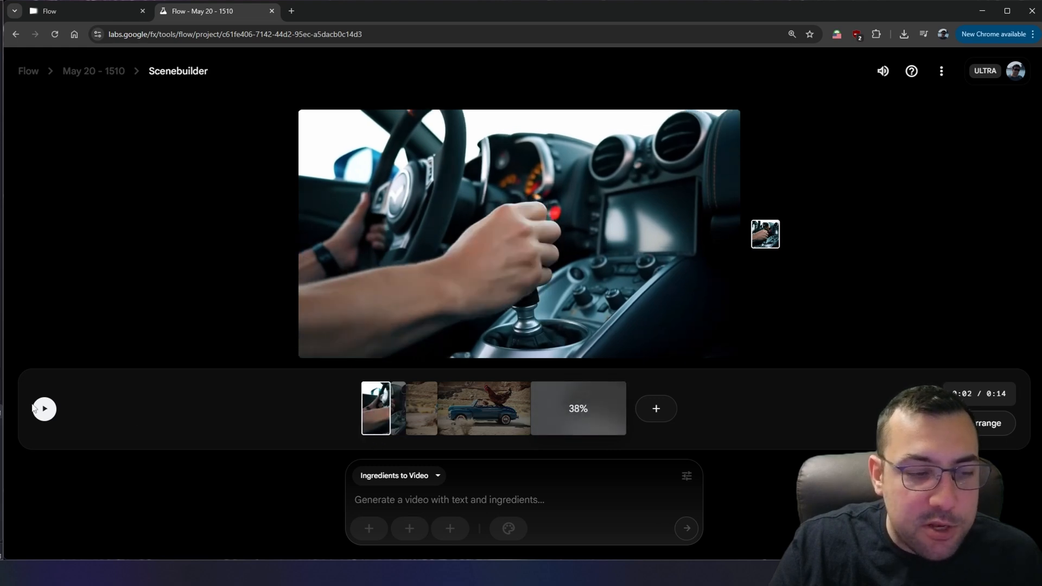
# Replay the trimmed scene from the opening clip while the extension renders
pyautogui.click(44, 408)
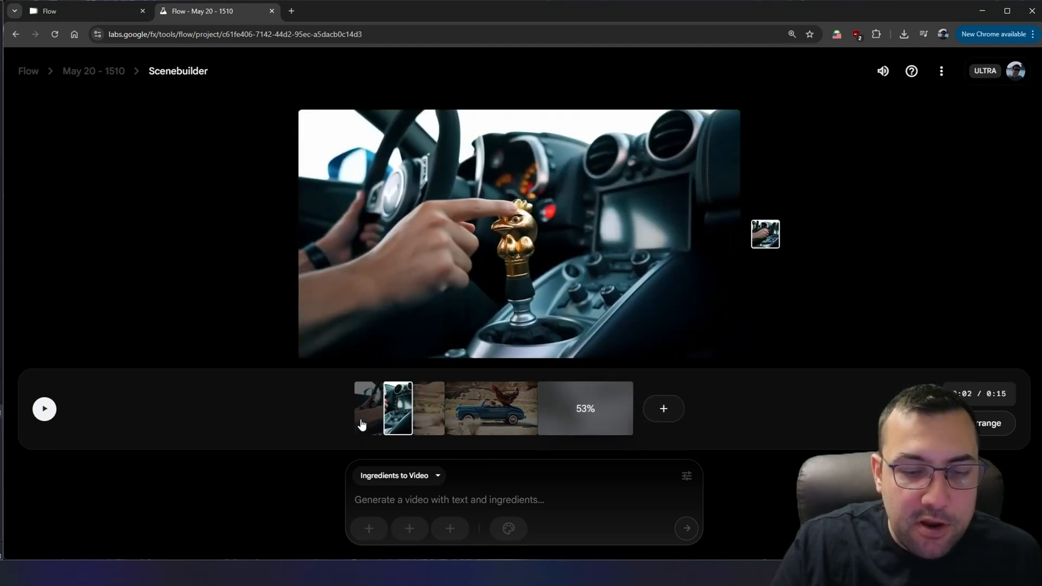
pyautogui.click(44, 409)
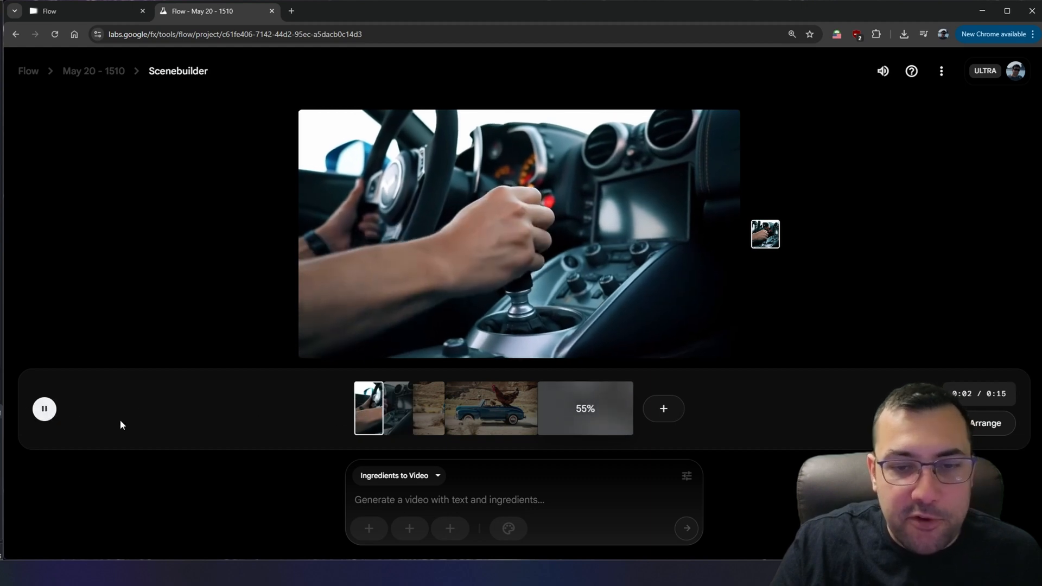